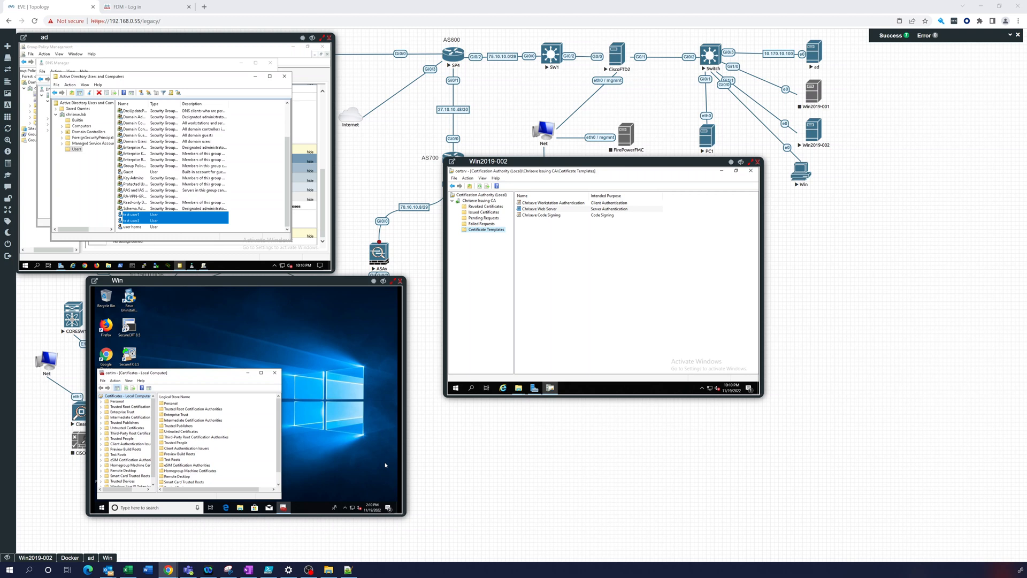
pyautogui.moveTo(467, 237)
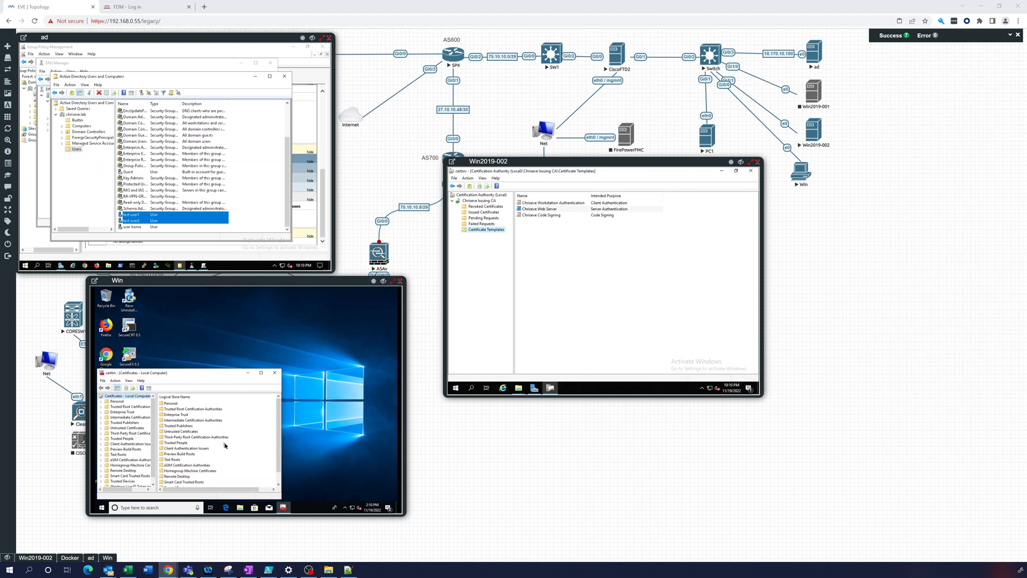
pyautogui.moveTo(232, 335)
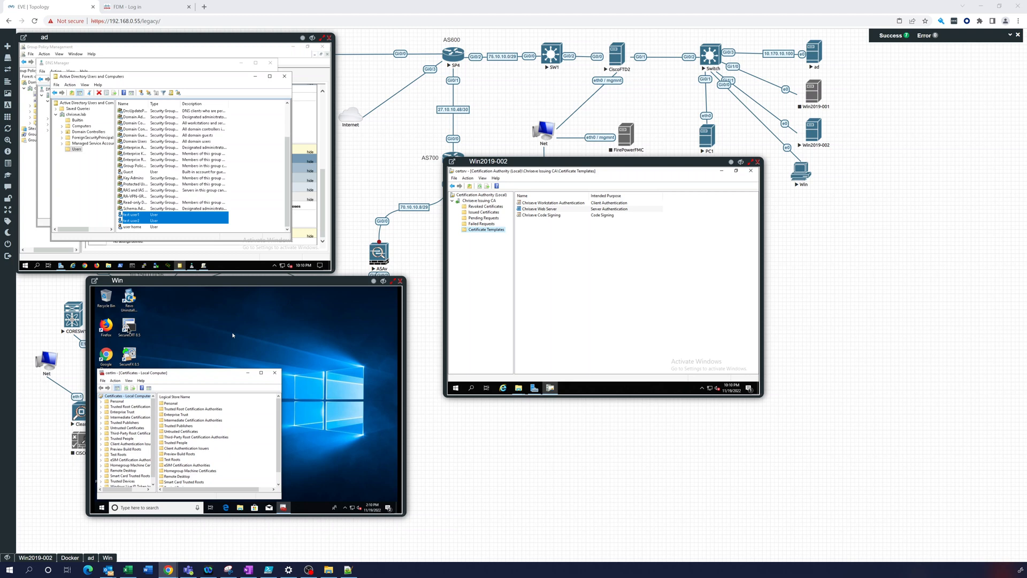
pyautogui.moveTo(298, 431)
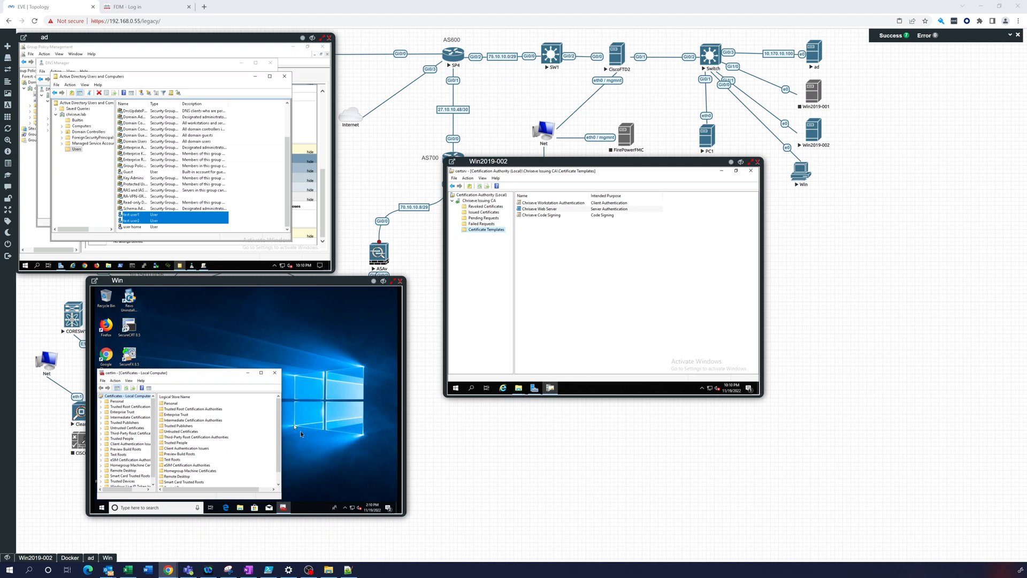
pyautogui.moveTo(219, 358)
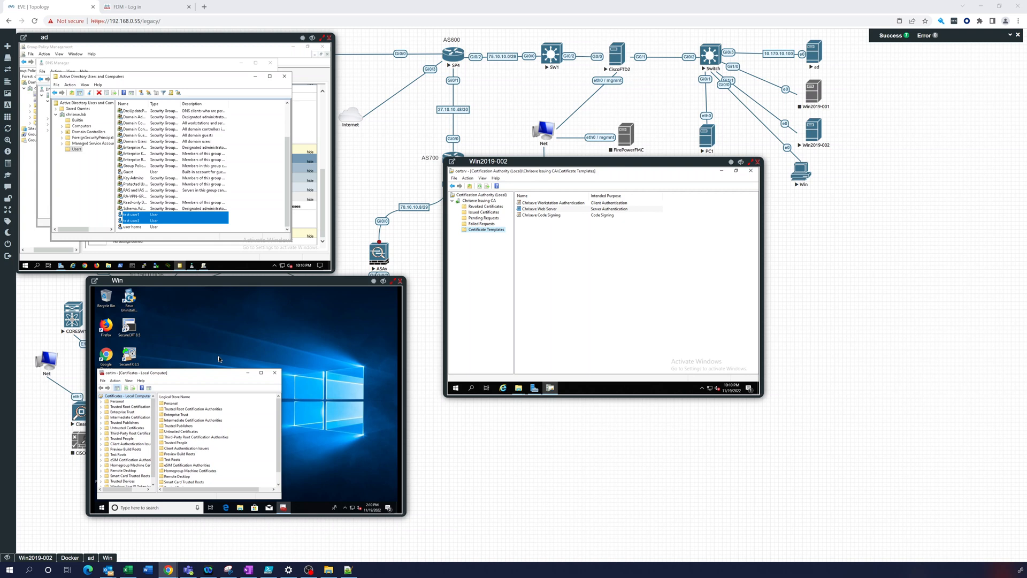
pyautogui.moveTo(338, 307)
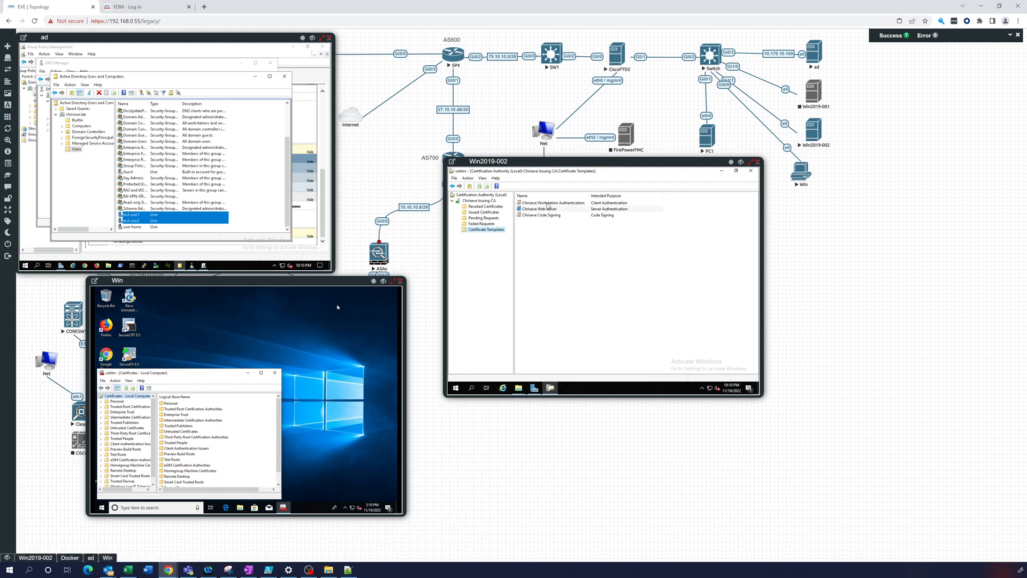
# Review the Chinese Workstation Authentication template and bring up the Certificate Templates management console.
pyautogui.click(552, 202)
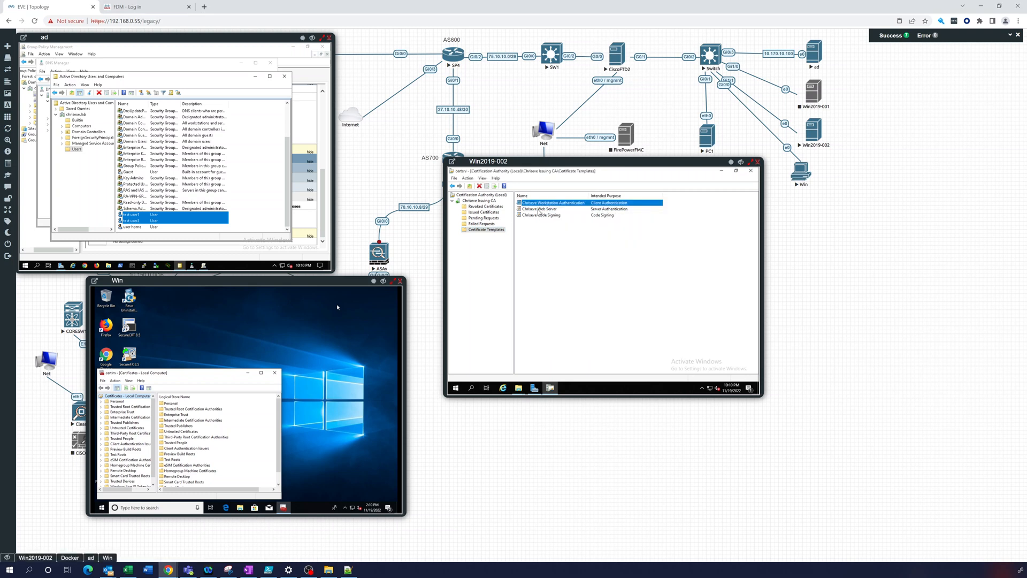
pyautogui.doubleClick(552, 202)
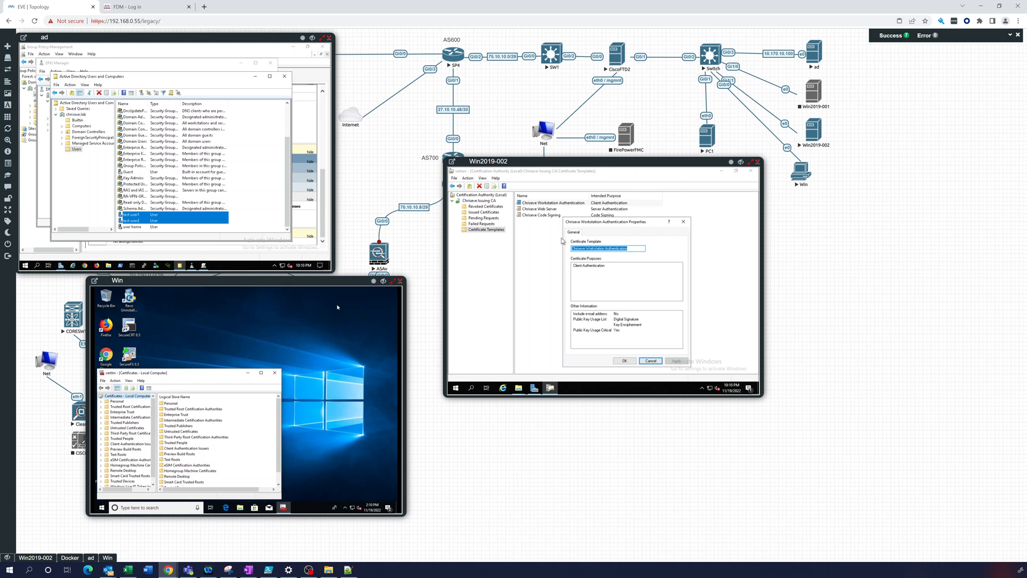
pyautogui.click(649, 360)
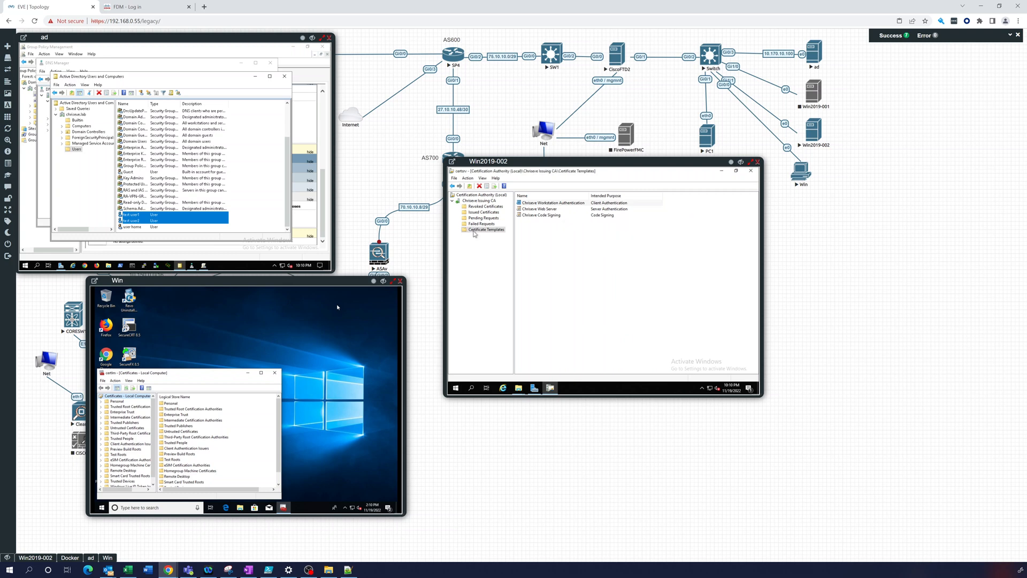
pyautogui.click(552, 202)
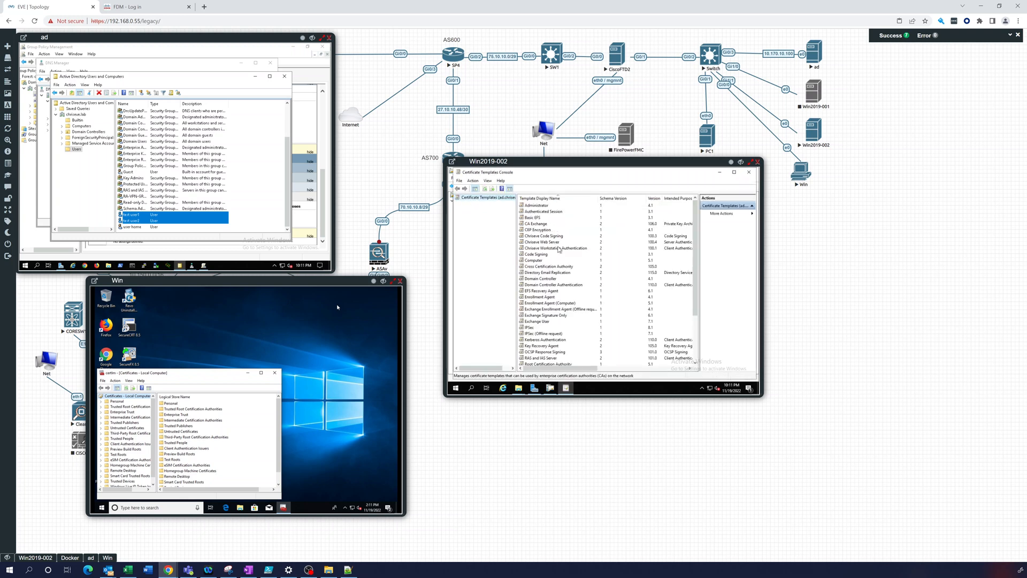
# Grant Domain Computers the Autoenroll permission on Chinese Workstation Authentication and confirm.
pyautogui.click(556, 247)
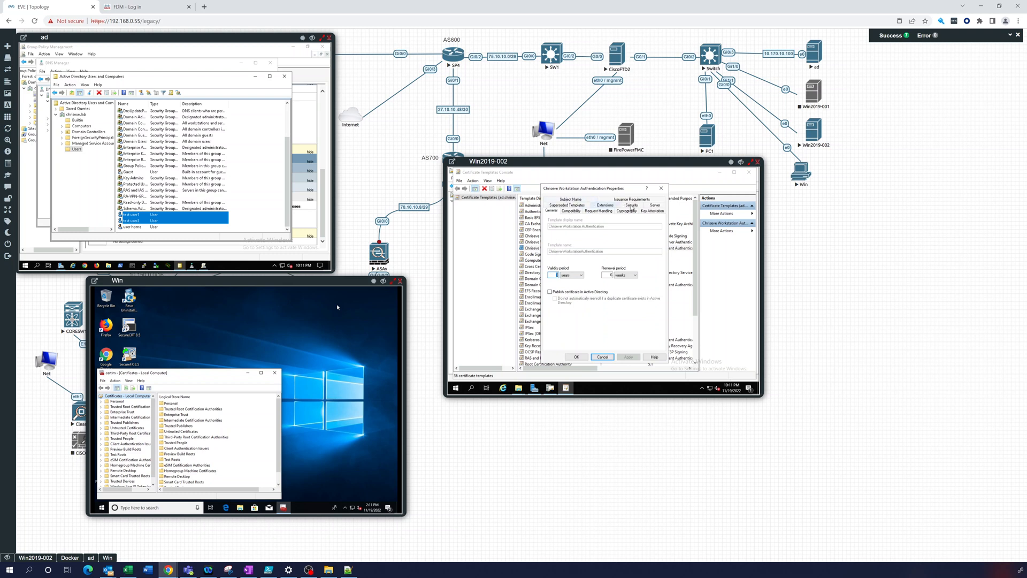
pyautogui.click(631, 211)
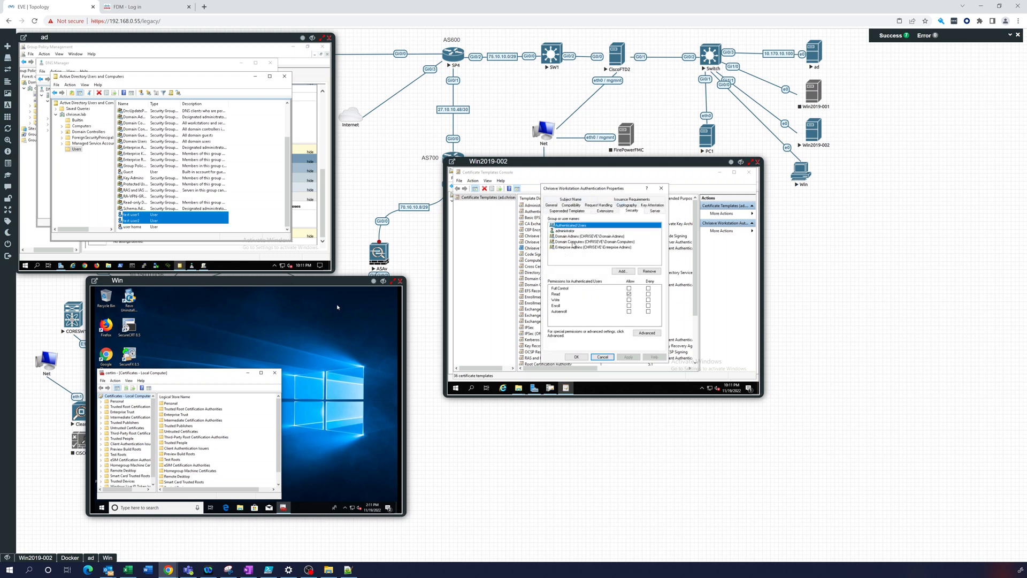
pyautogui.click(593, 242)
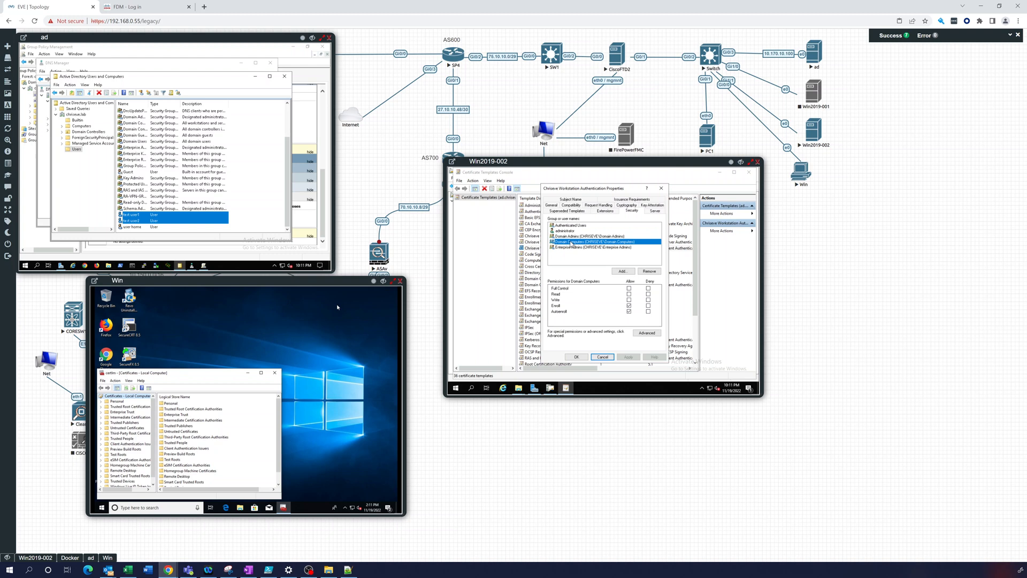
pyautogui.click(629, 311)
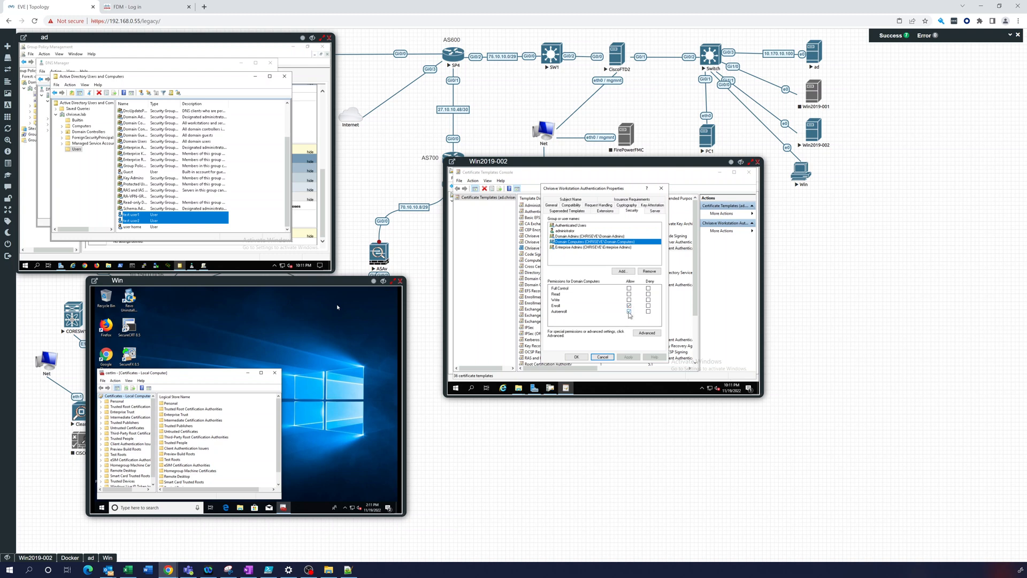
pyautogui.click(601, 357)
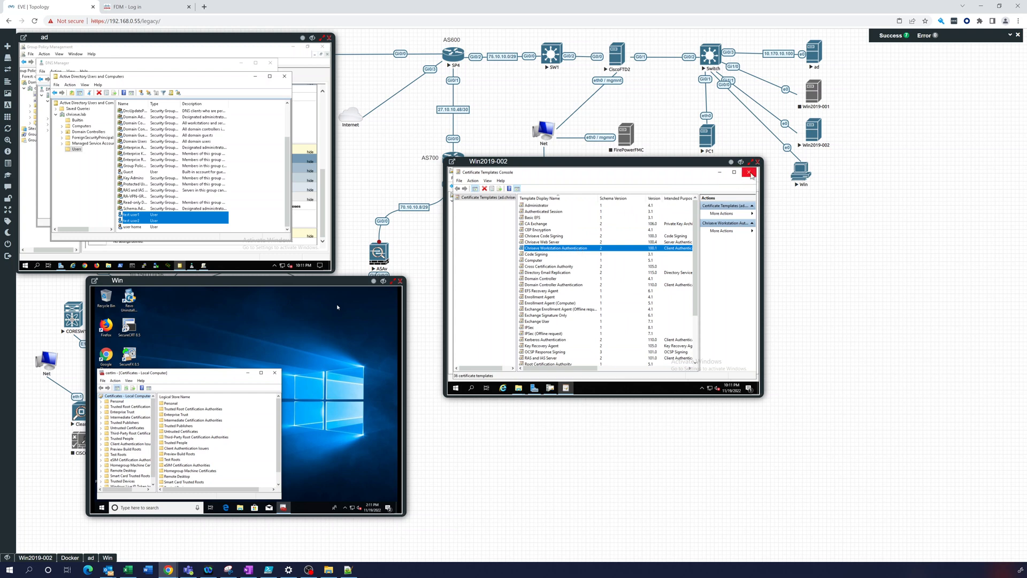
pyautogui.moveTo(749, 172)
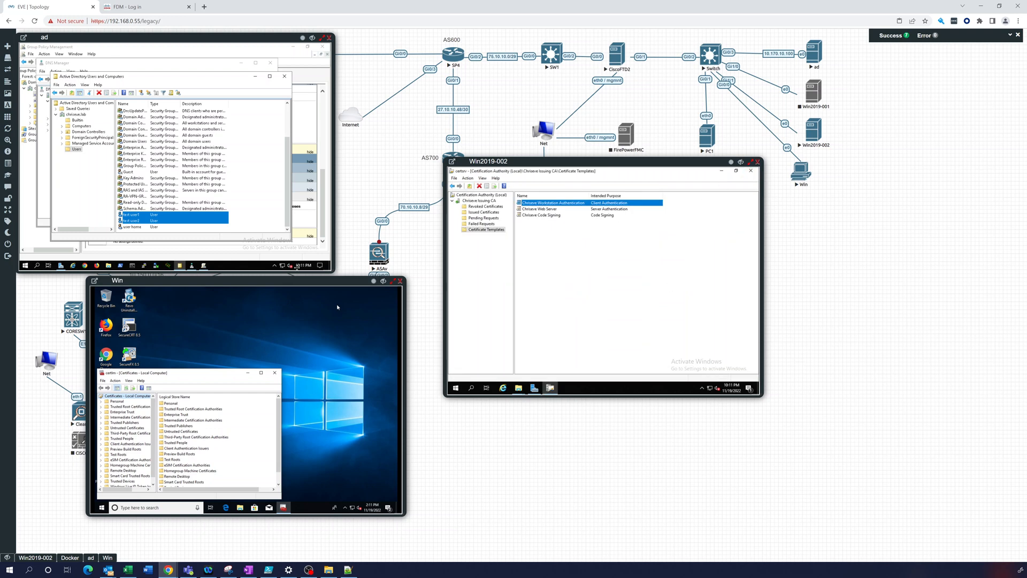
pyautogui.moveTo(203, 266)
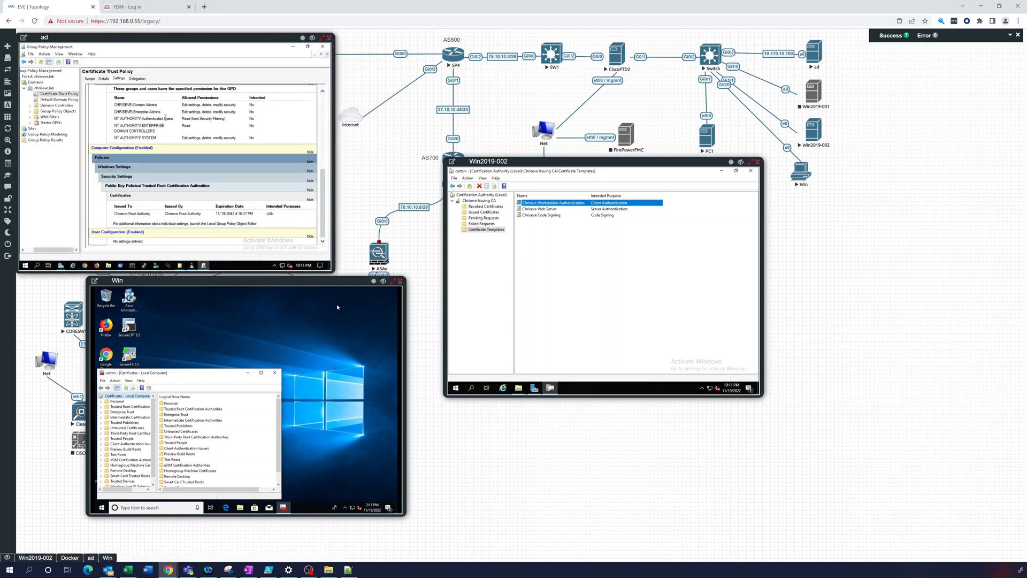
# Create and link a new GPO named Certificate Autoenrollment on the chinese.lab domain.
pyautogui.rightClick(40, 88)
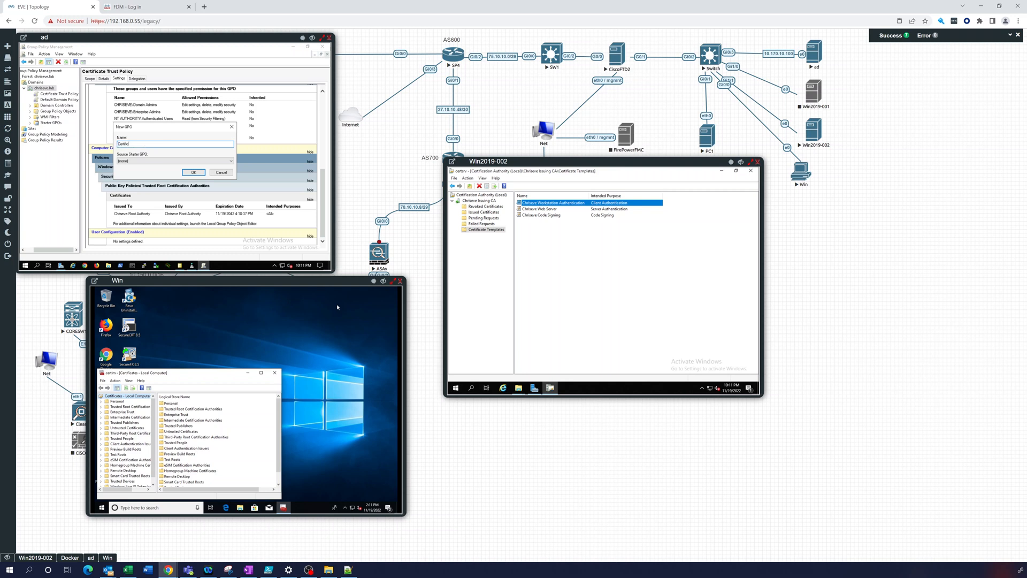
pyautogui.write('Certificate Auth')
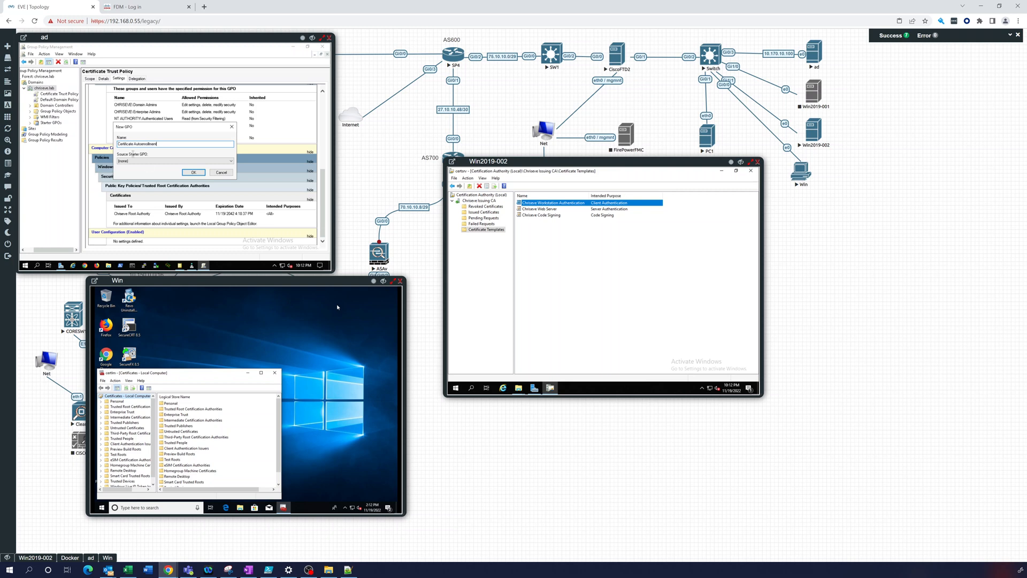
pyautogui.click(193, 172)
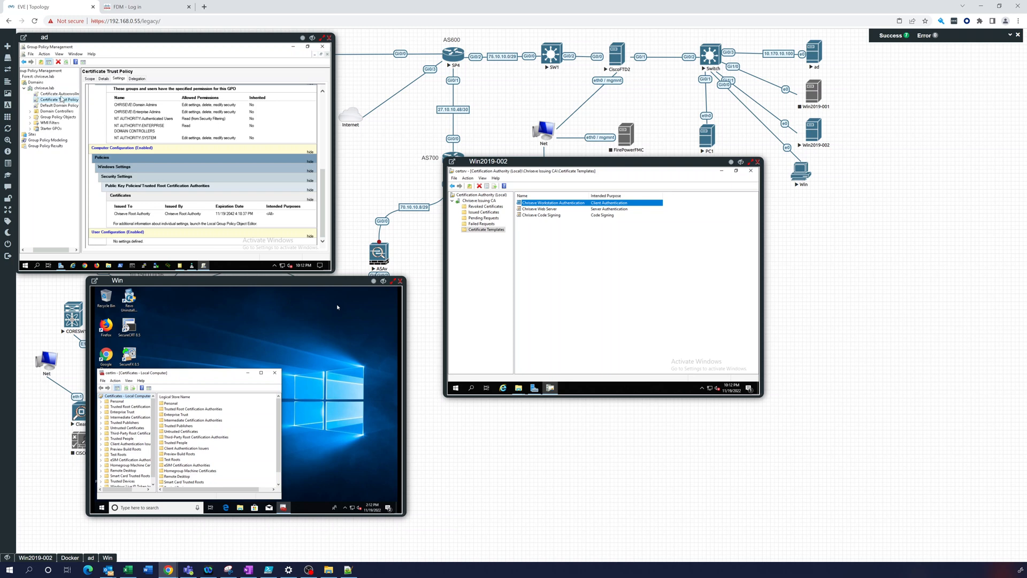
# Select the Certificate Autoenrollment GPO and accept the linked-GPO notice.
pyautogui.click(58, 93)
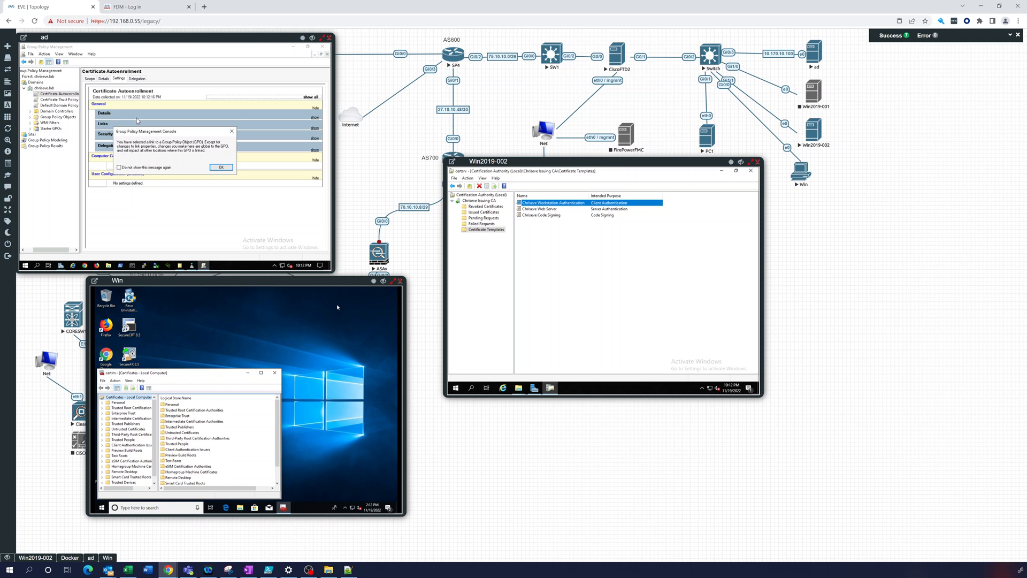
pyautogui.click(221, 167)
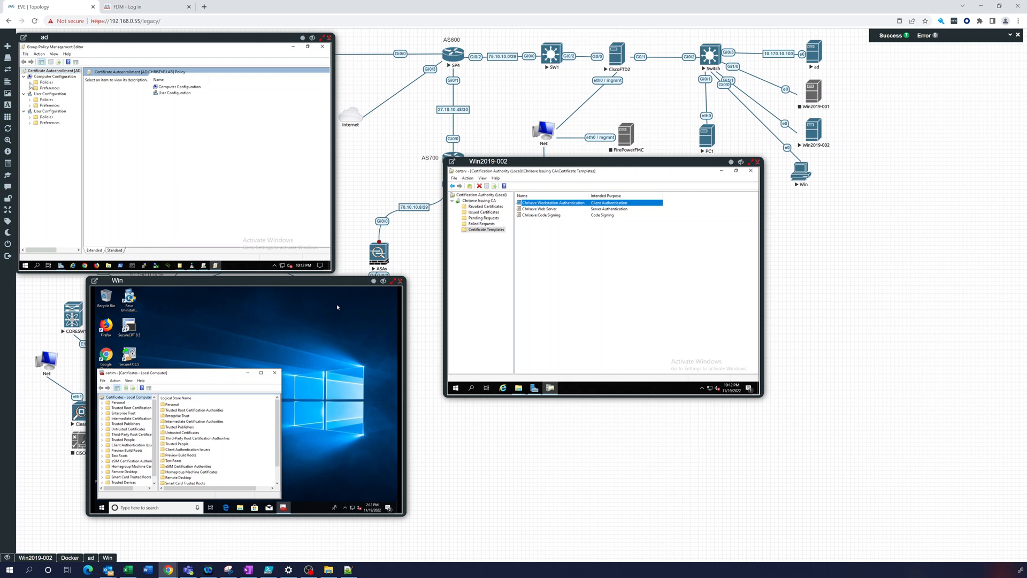
# Navigate Computer Configuration to Public Key Policies and select Certificate Services Client - Auto-Enrollment.
pyautogui.click(29, 82)
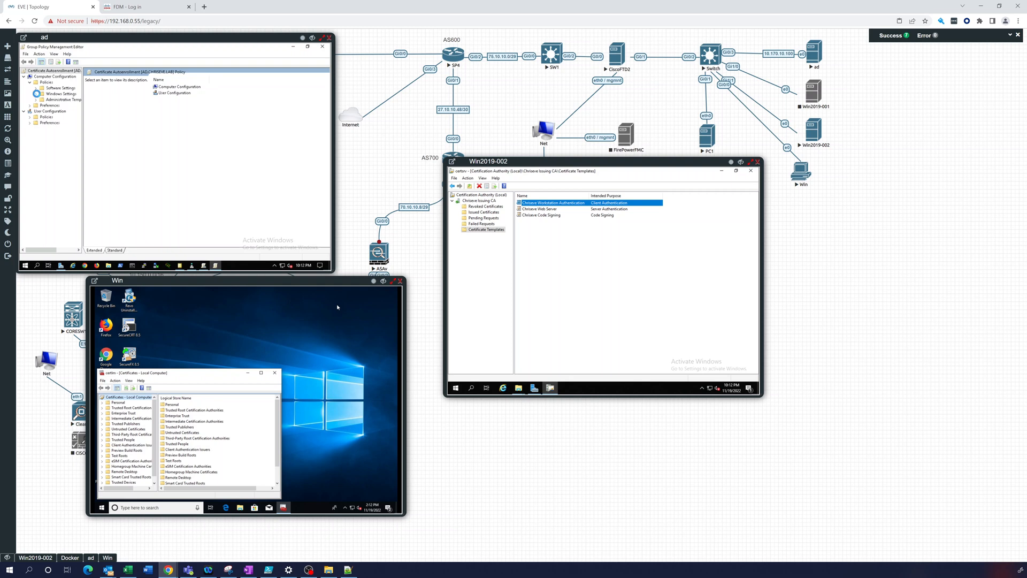
pyautogui.click(31, 94)
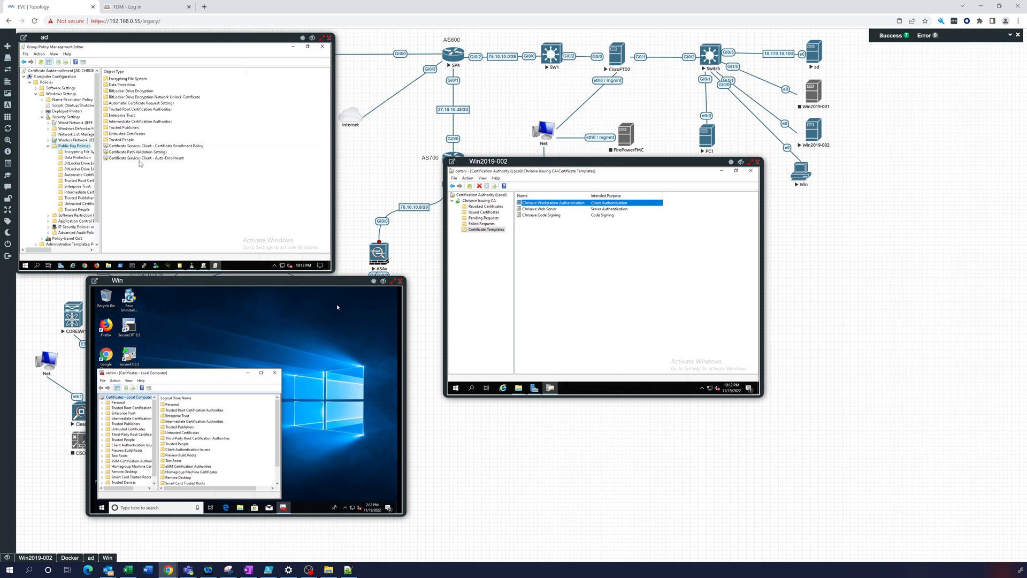
pyautogui.moveTo(175, 161)
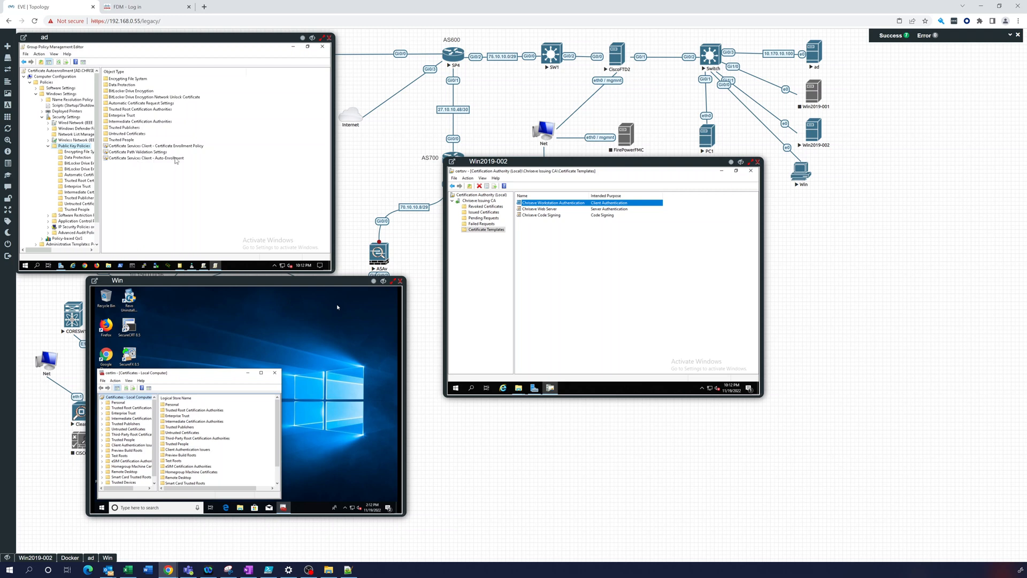
pyautogui.click(157, 158)
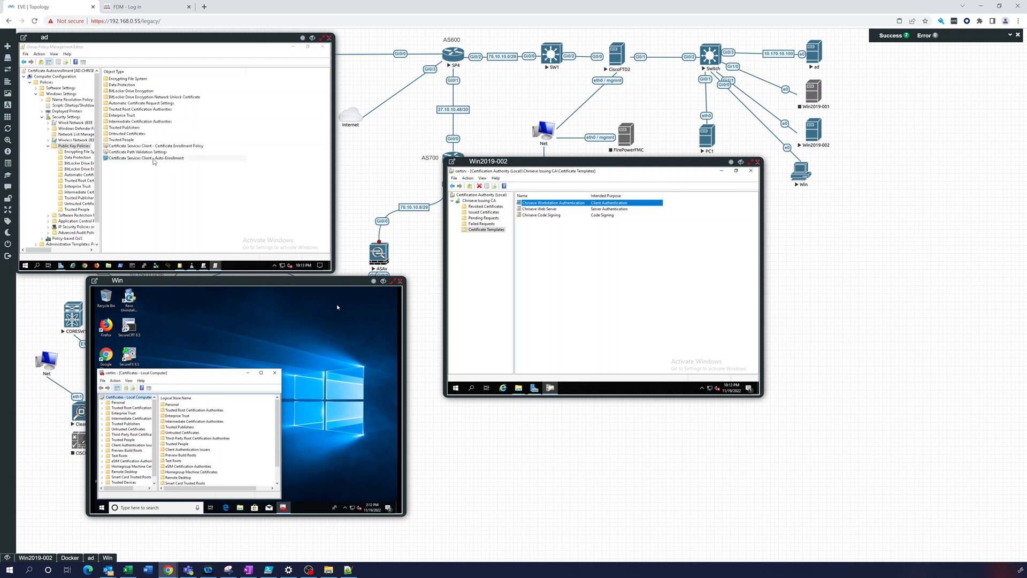
# Set Auto-Enrollment to Enabled with expired-certificate renewal and template-based certificate updates, and confirm.
pyautogui.doubleClick(144, 158)
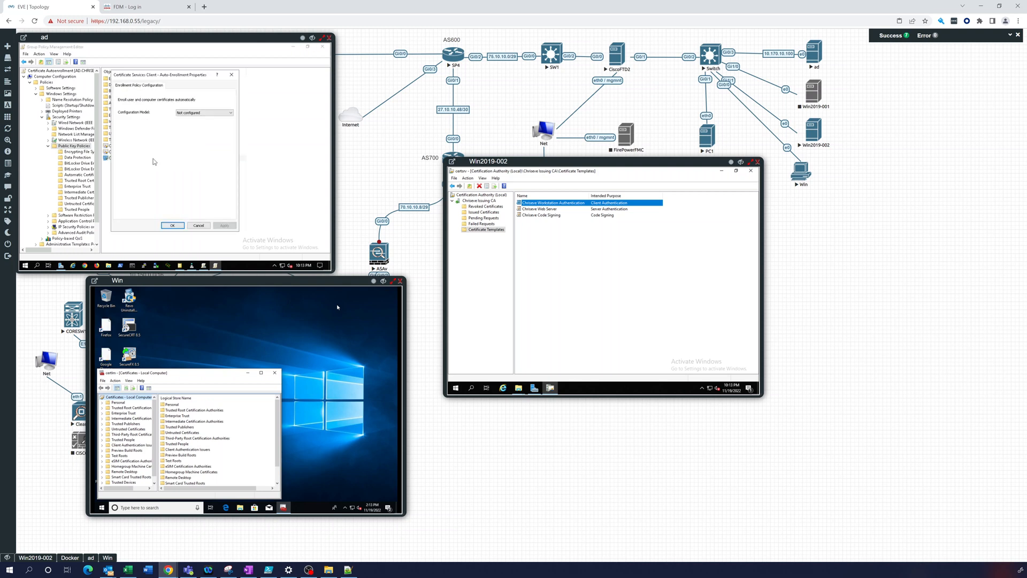
pyautogui.click(232, 113)
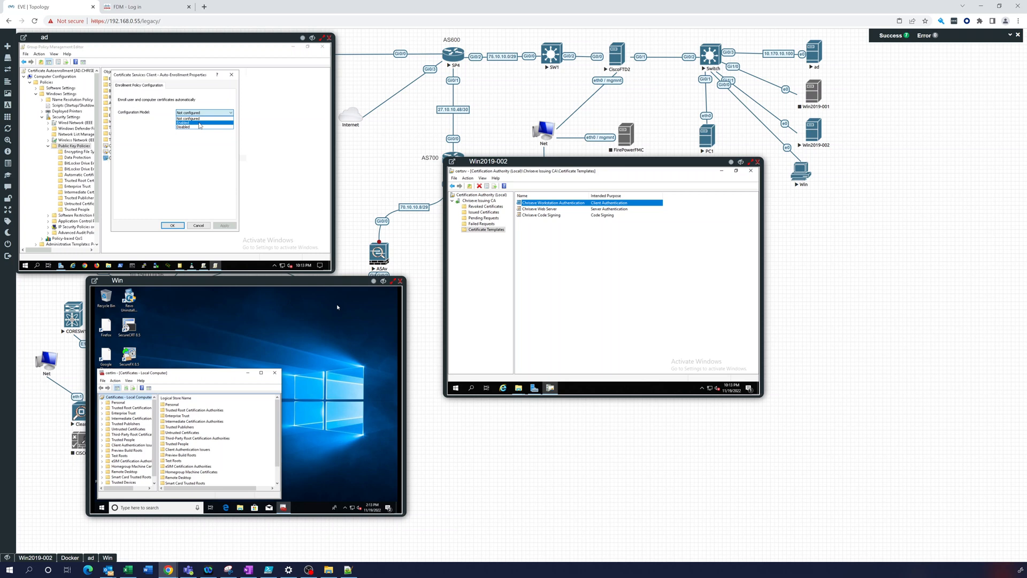
pyautogui.click(186, 122)
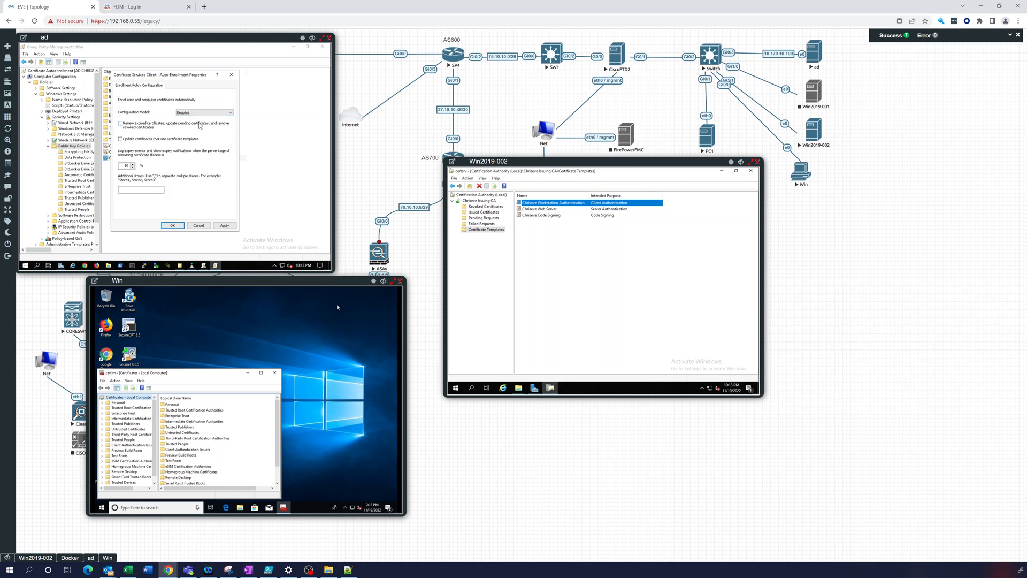
pyautogui.moveTo(200, 136)
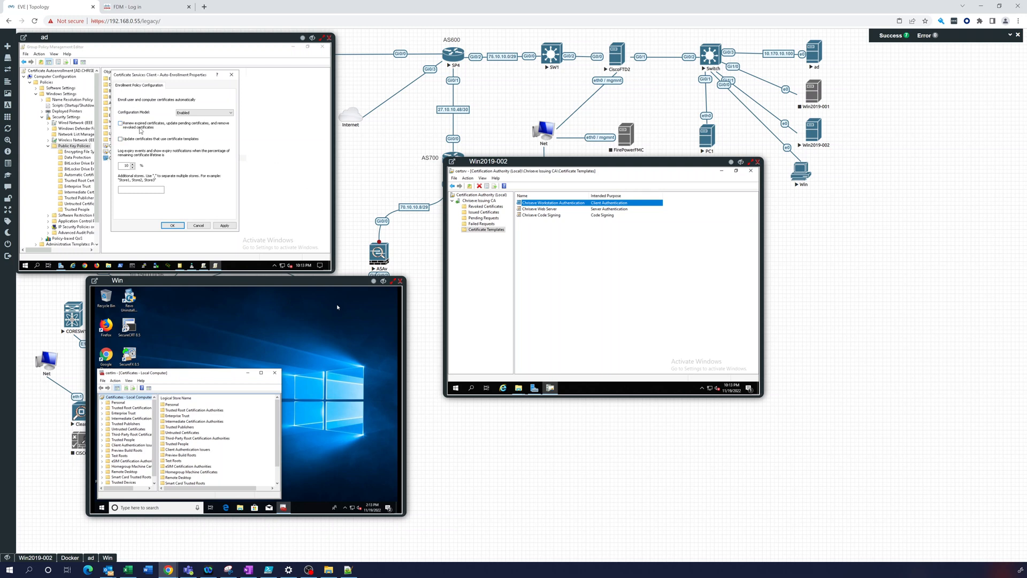
pyautogui.click(121, 124)
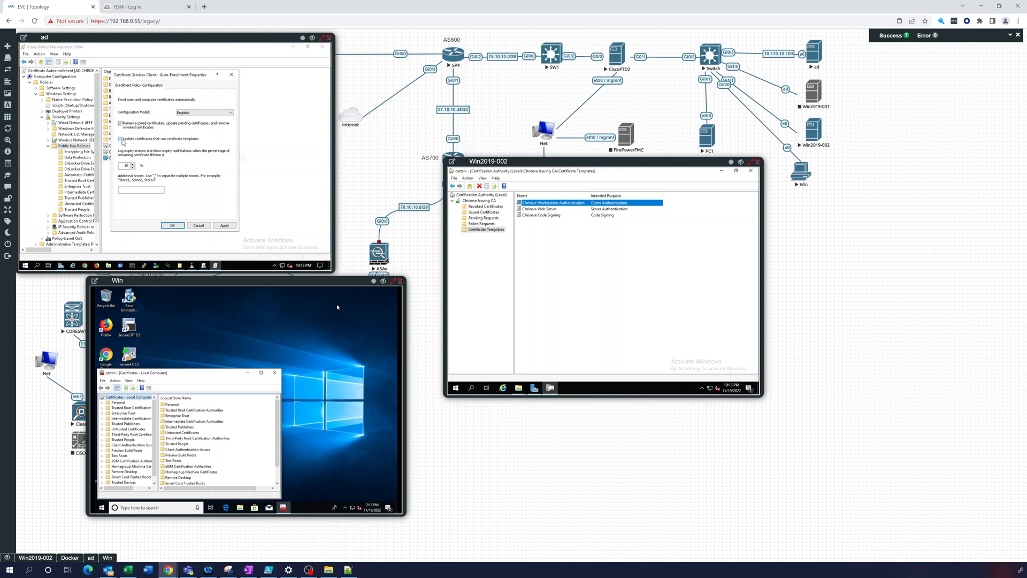
pyautogui.click(120, 138)
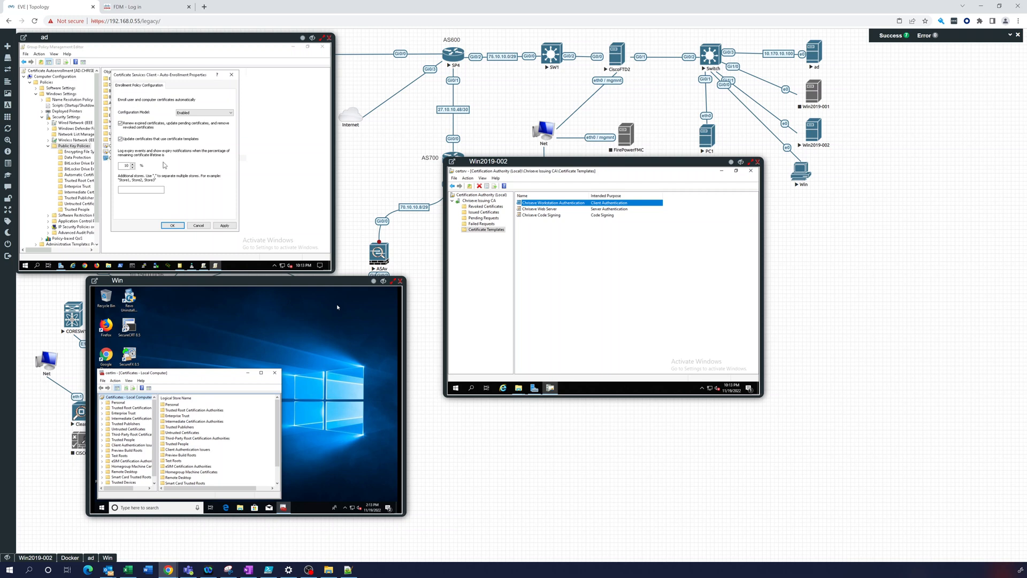
pyautogui.moveTo(182, 162)
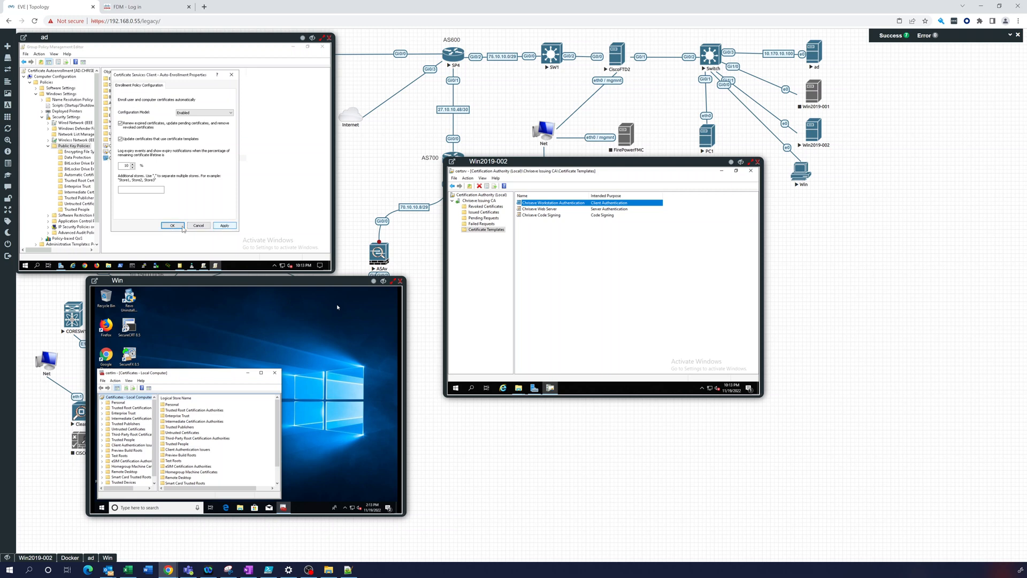
pyautogui.click(171, 226)
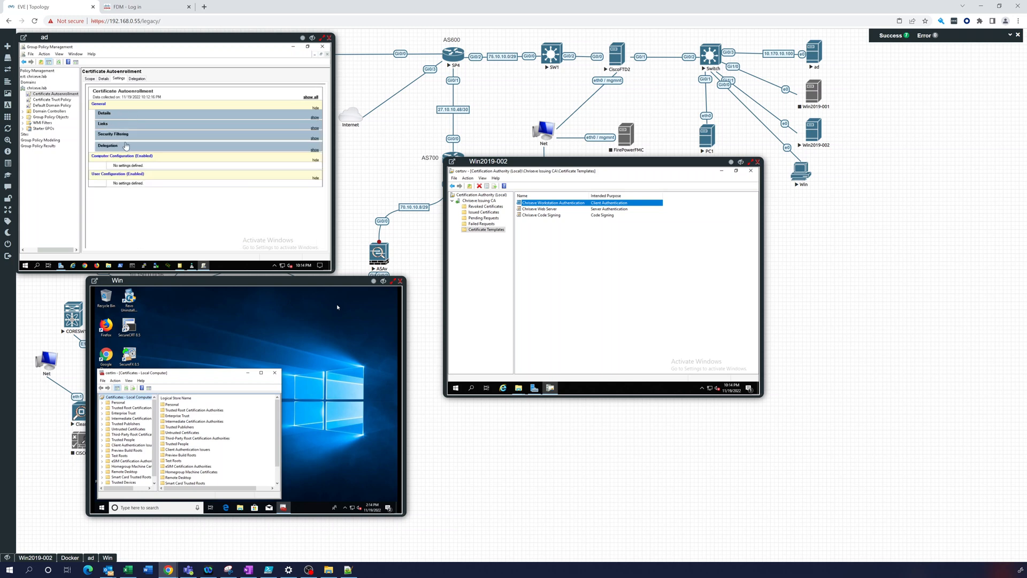
# Expand the Certificate Autoenrollment settings report and accept the linked-GPO notice.
pyautogui.click(315, 133)
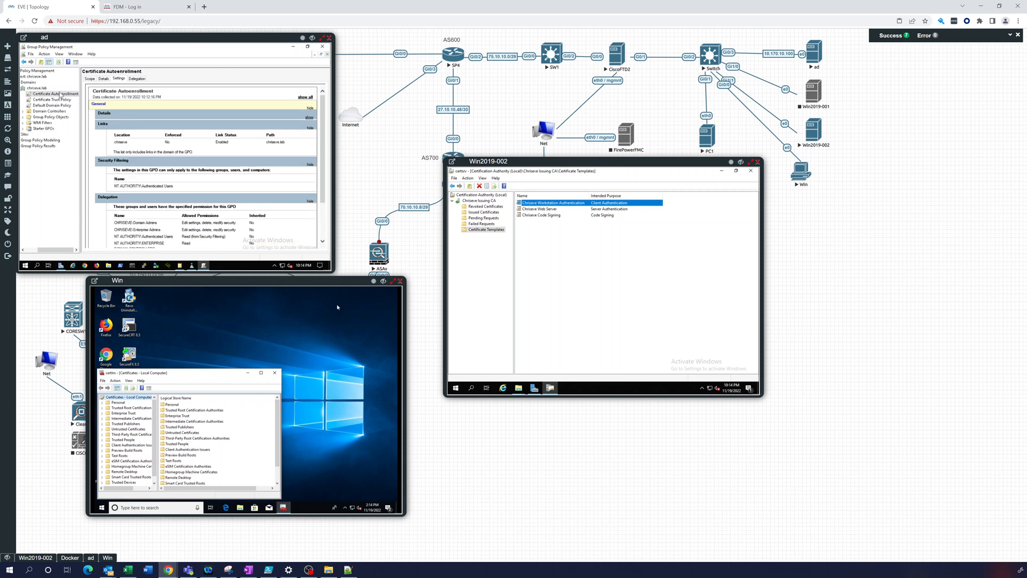
pyautogui.rightClick(51, 94)
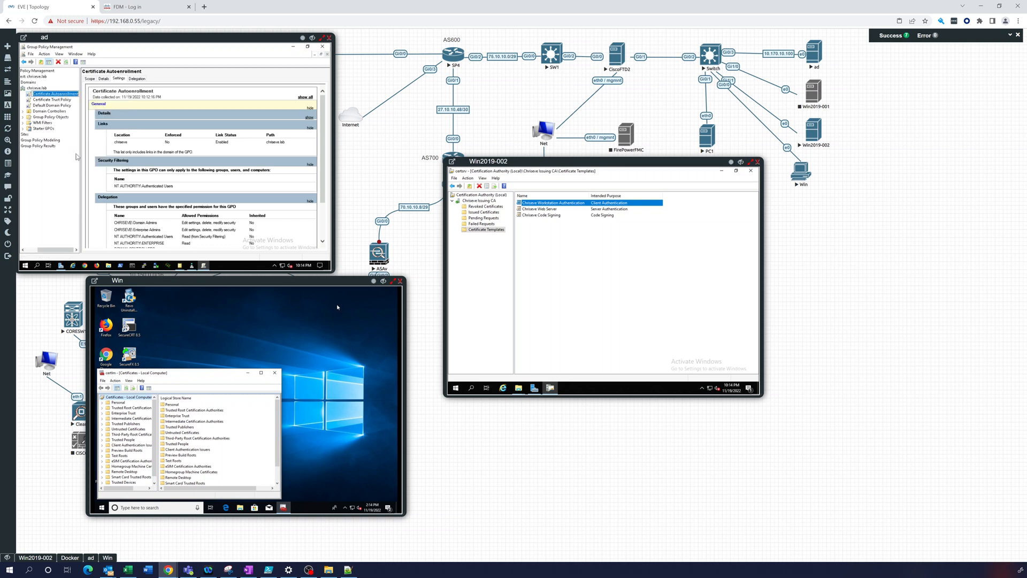
pyautogui.rightClick(53, 94)
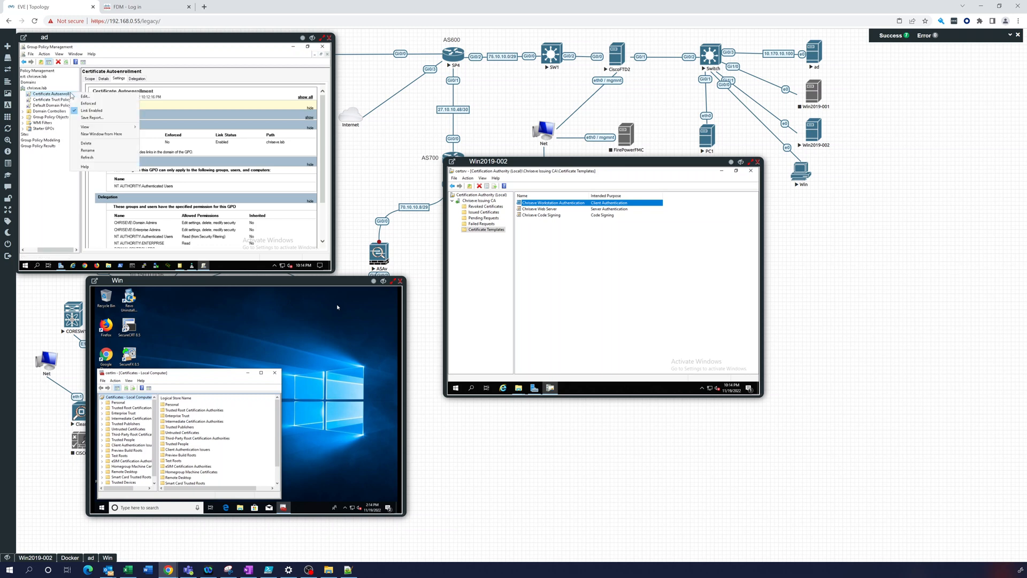
pyautogui.moveTo(87, 157)
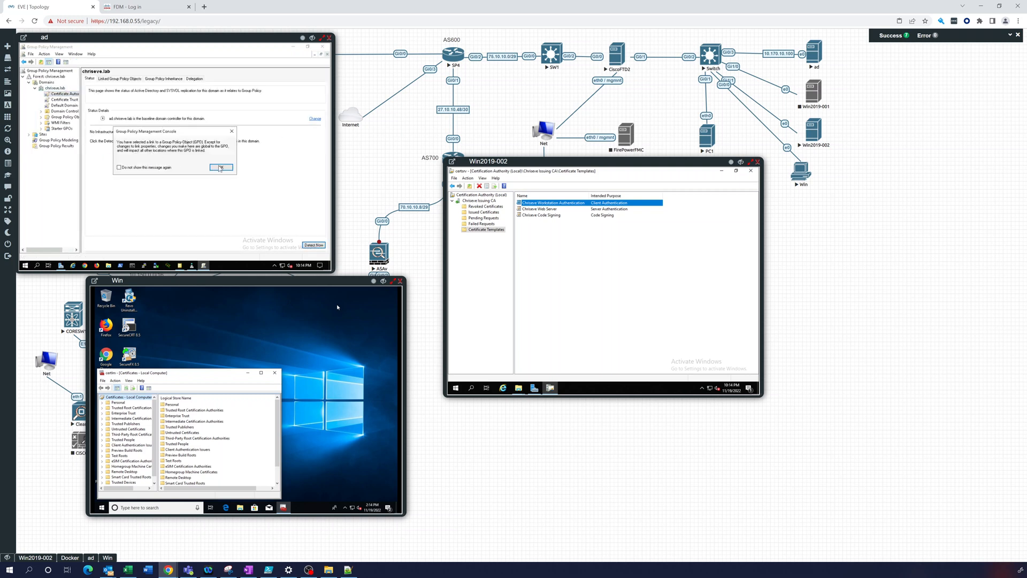
pyautogui.click(220, 166)
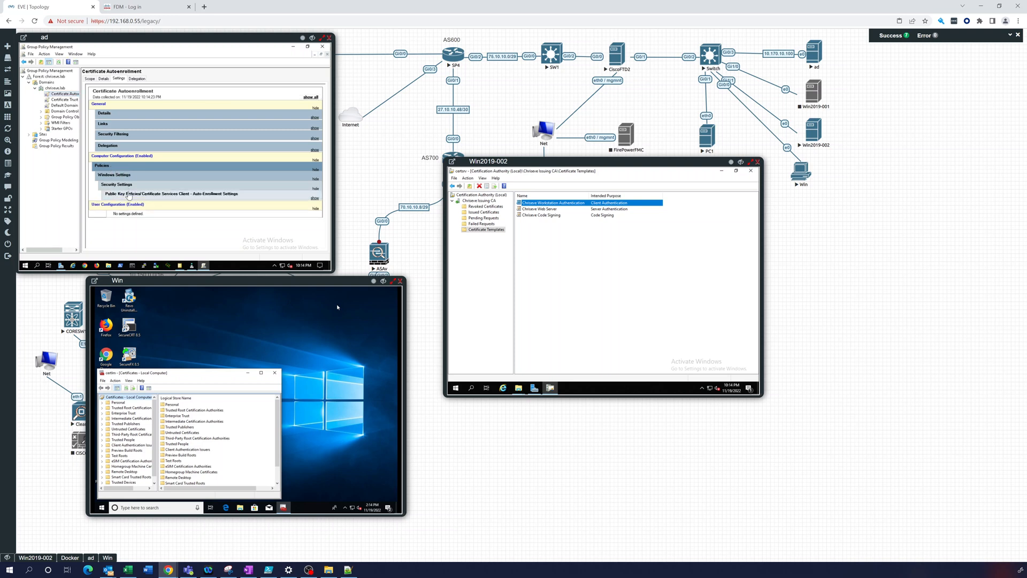
pyautogui.moveTo(232, 199)
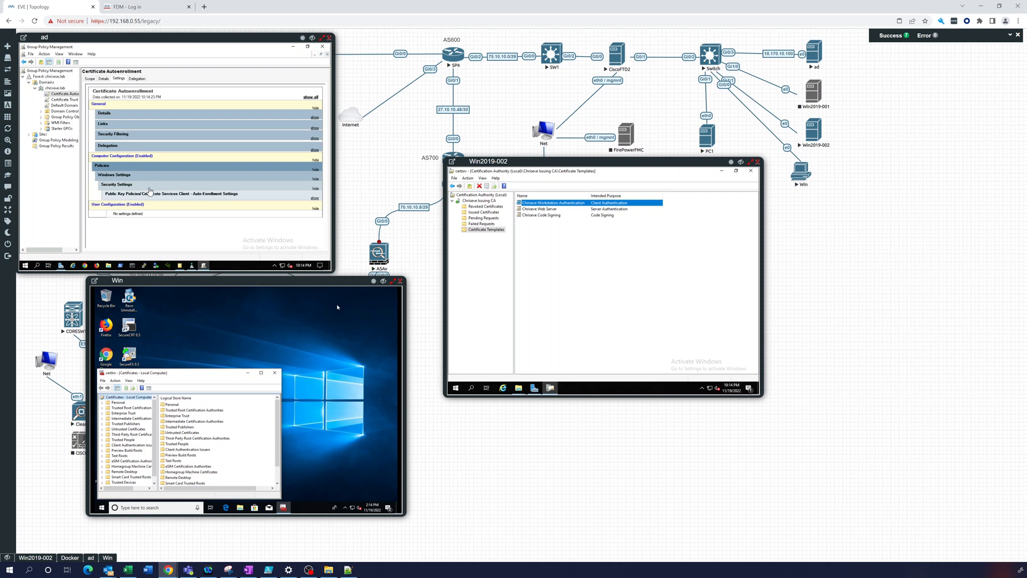
pyautogui.moveTo(150, 192)
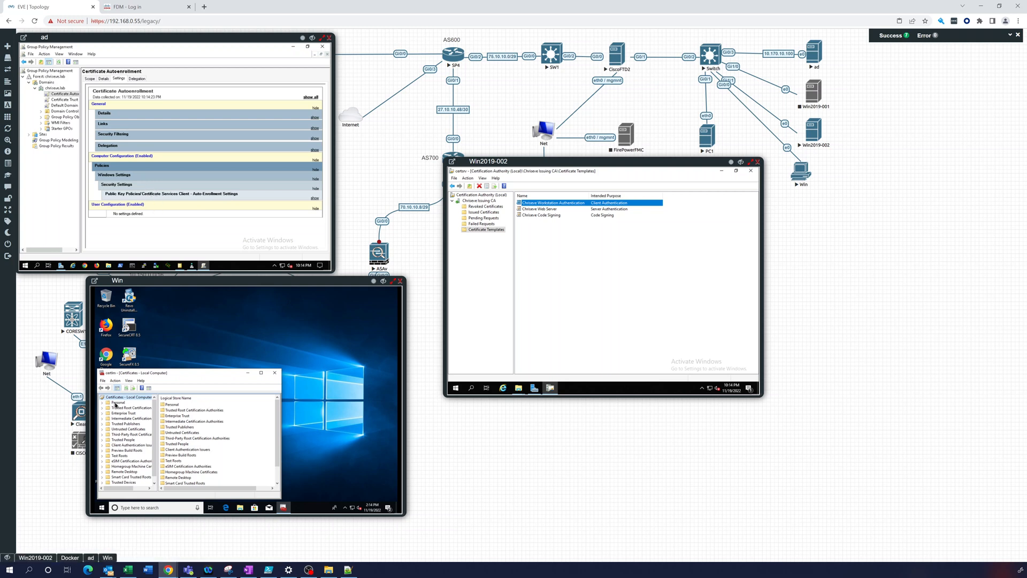
# Check the client's empty Personal store and run gpupdate in Command Prompt to refresh group policy.
pyautogui.click(118, 401)
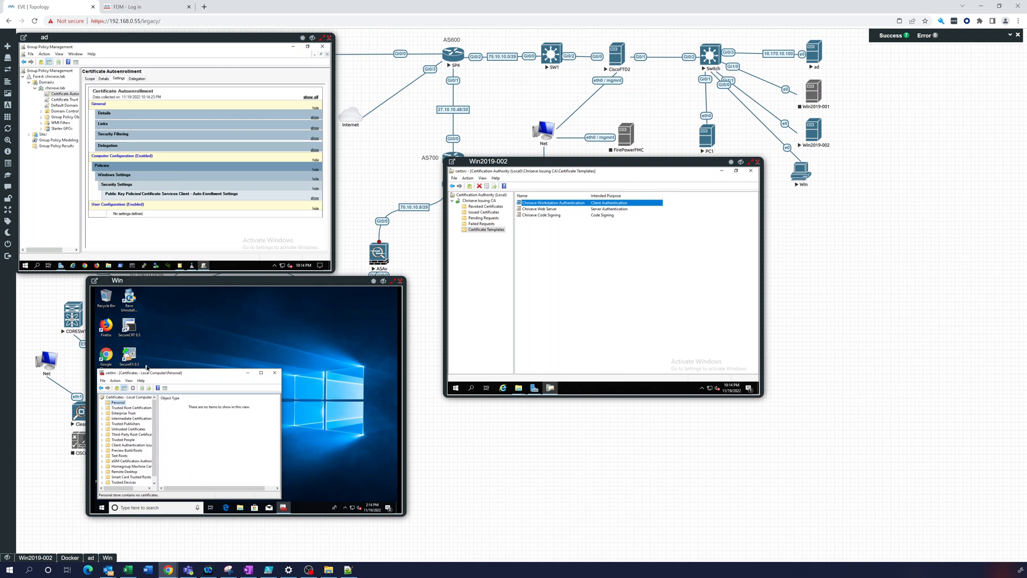
pyautogui.moveTo(189, 411)
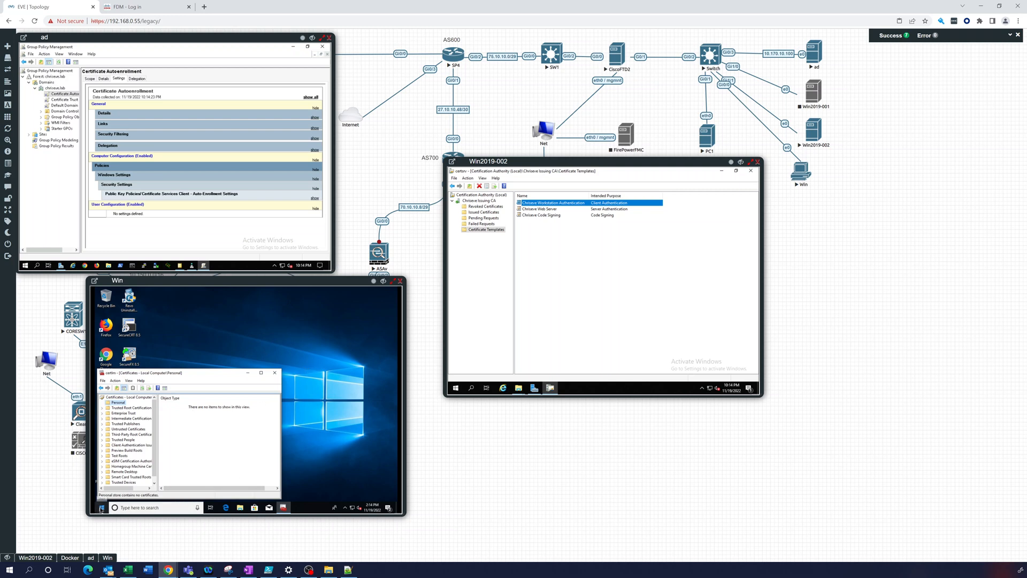
pyautogui.click(100, 507)
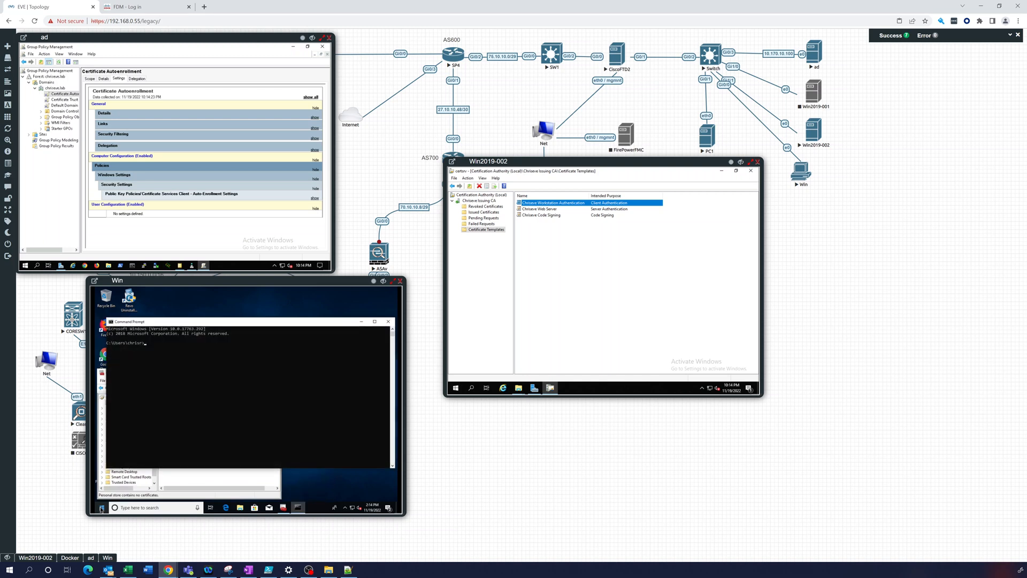
pyautogui.write('gpupdate')
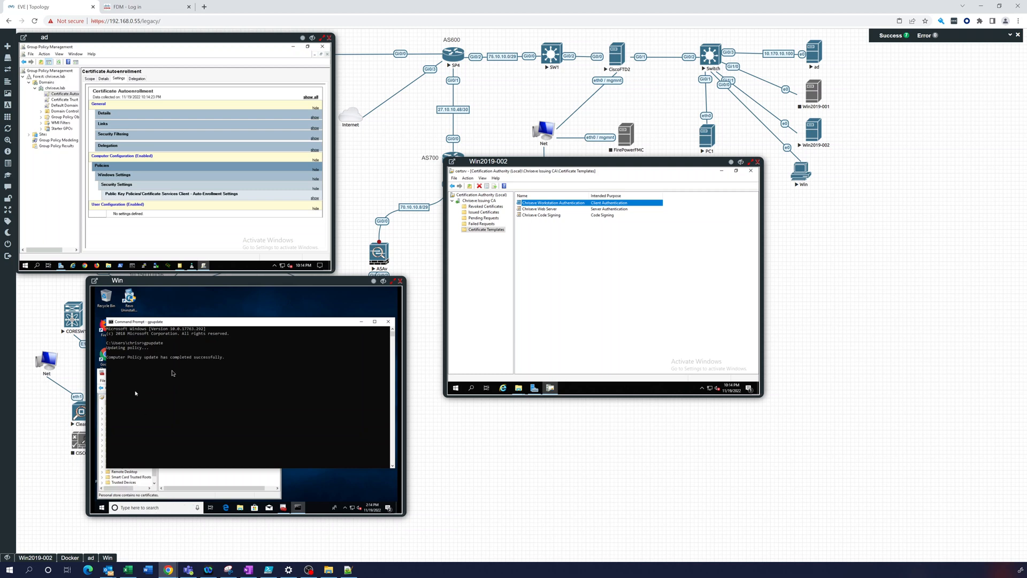
pyautogui.moveTo(174, 373)
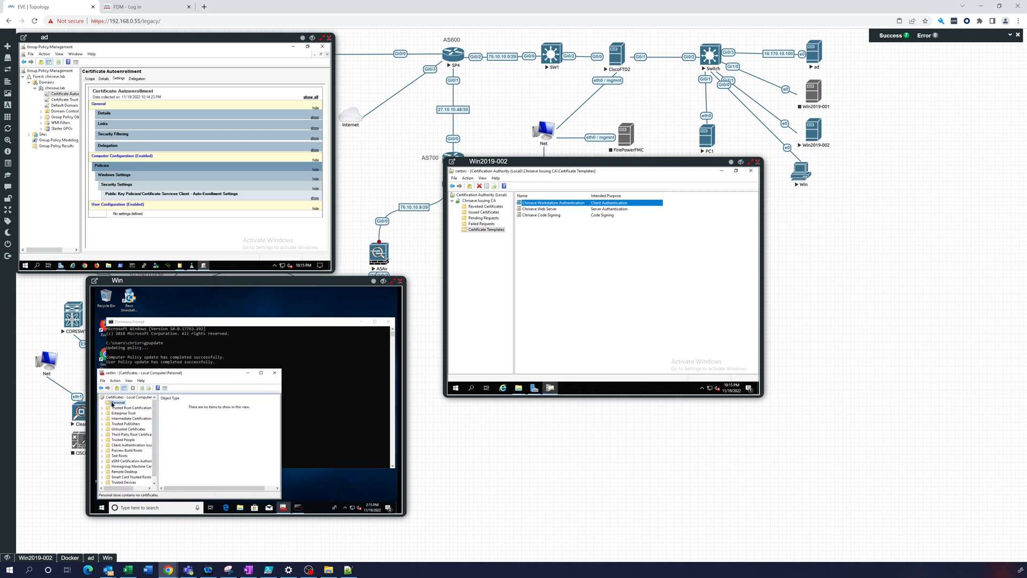
# Refresh the client's Personal store and select the computer certificate issued by Chinese Issuing CA.
pyautogui.rightClick(112, 401)
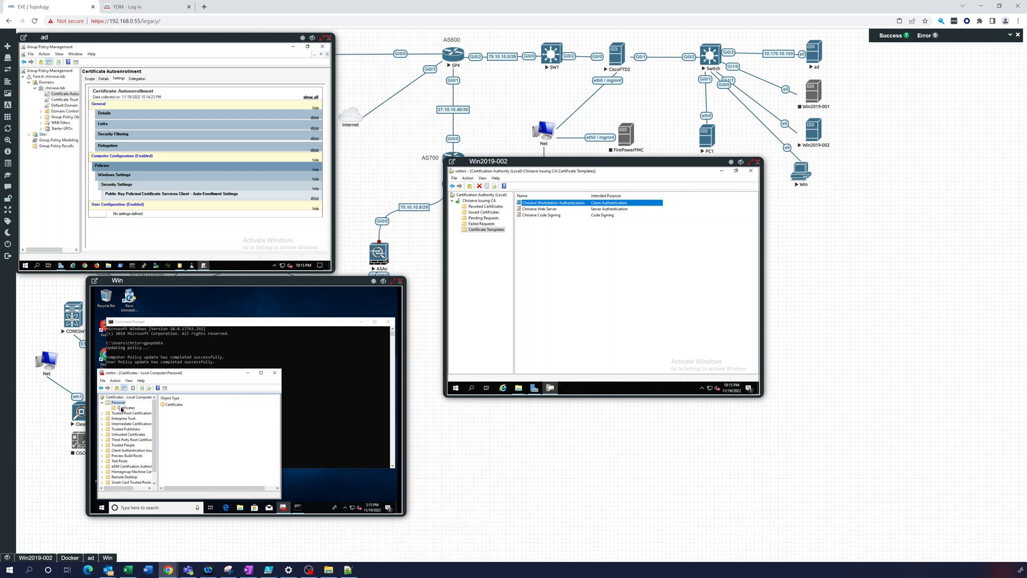
pyautogui.click(126, 407)
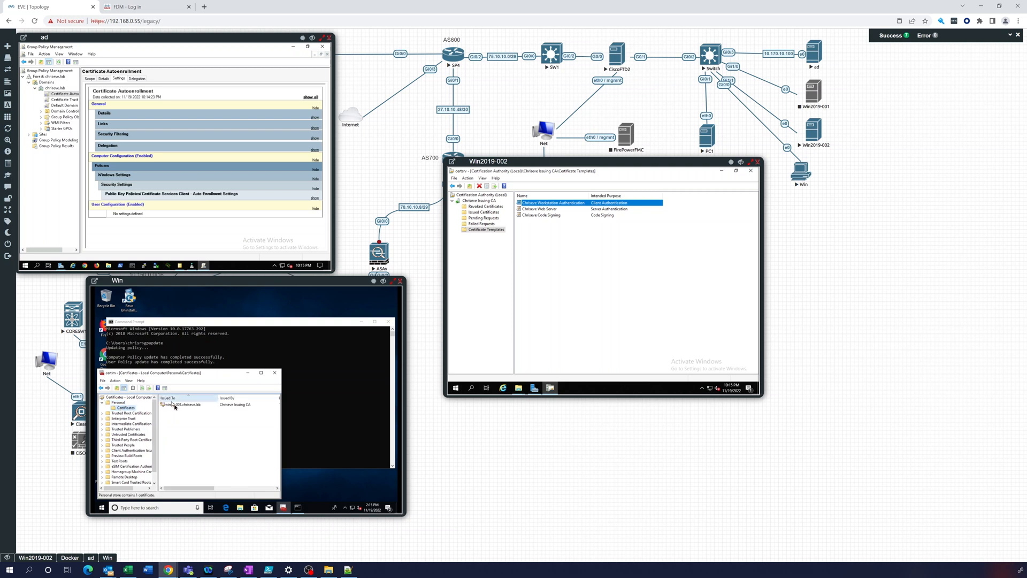
pyautogui.click(183, 404)
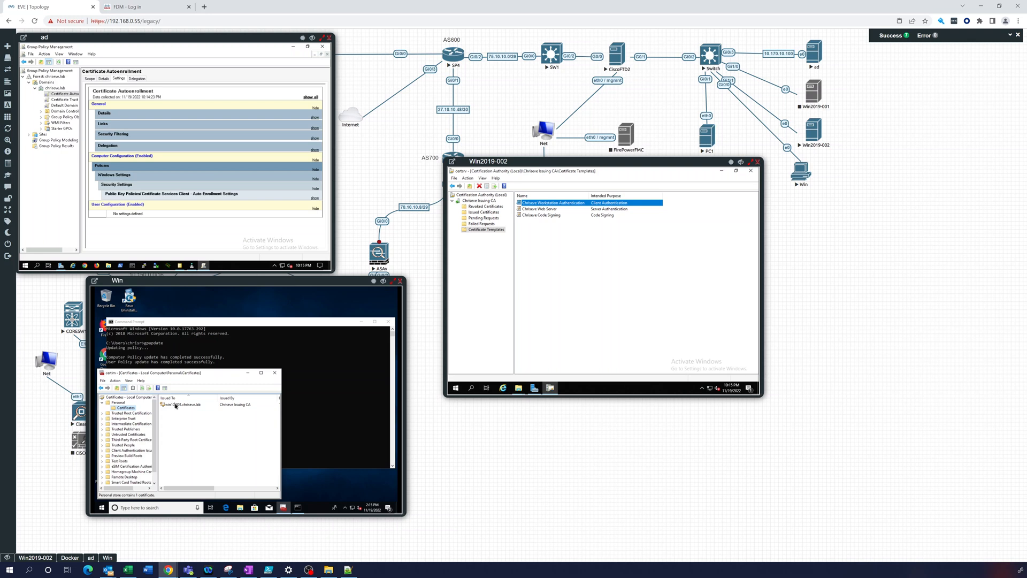
pyautogui.click(183, 404)
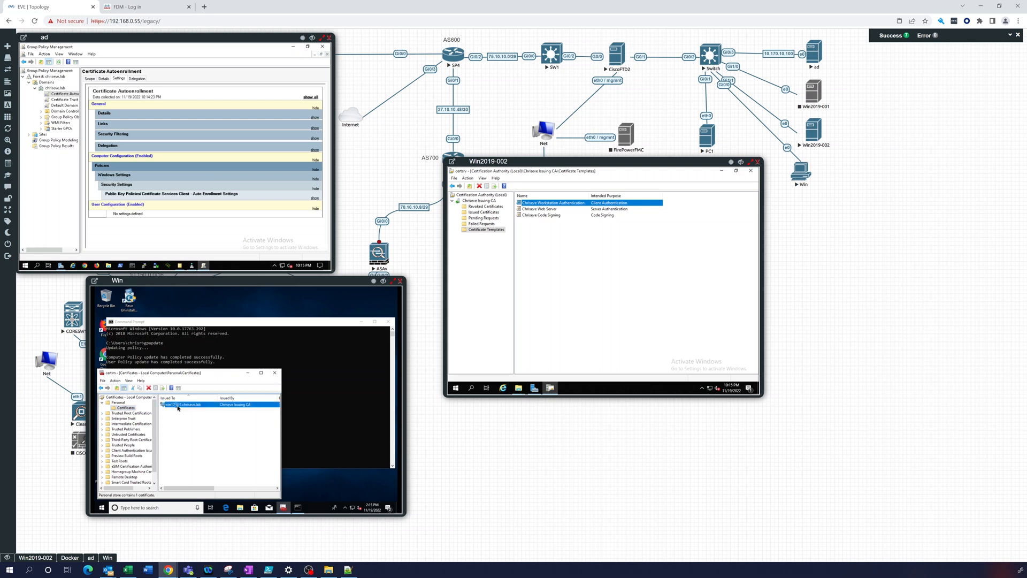
pyautogui.doubleClick(182, 405)
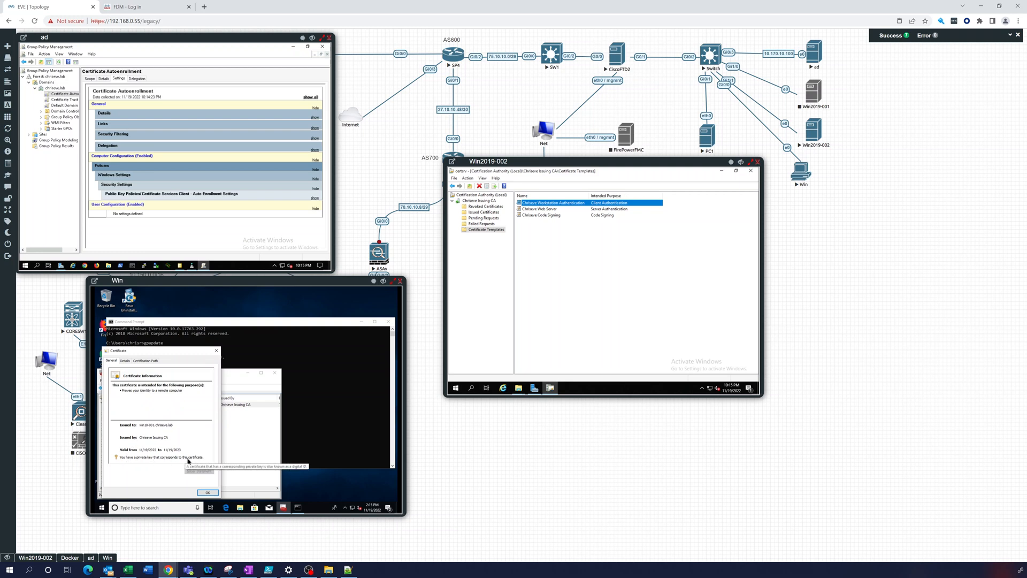
pyautogui.click(123, 360)
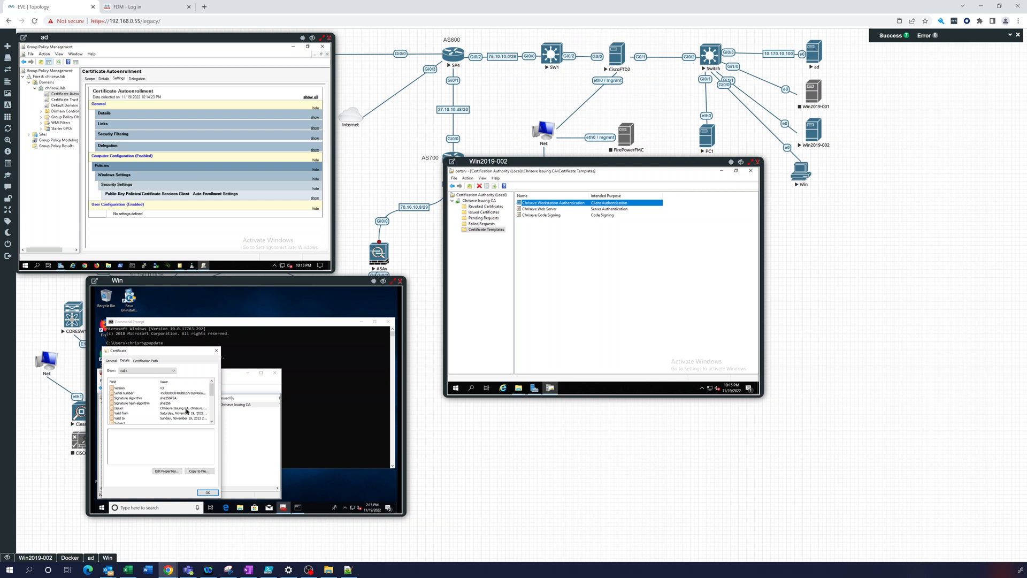
pyautogui.click(145, 360)
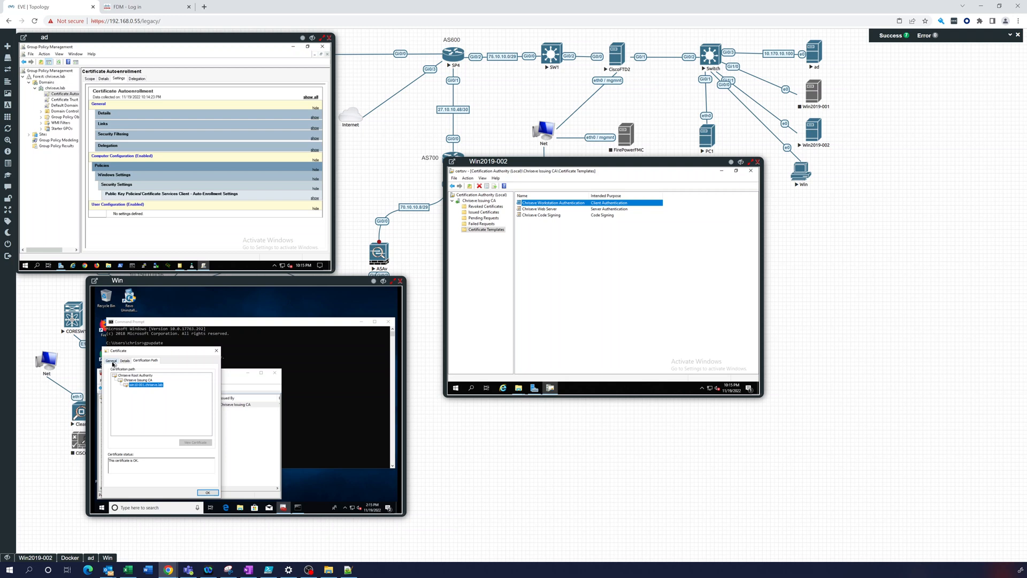
pyautogui.click(110, 360)
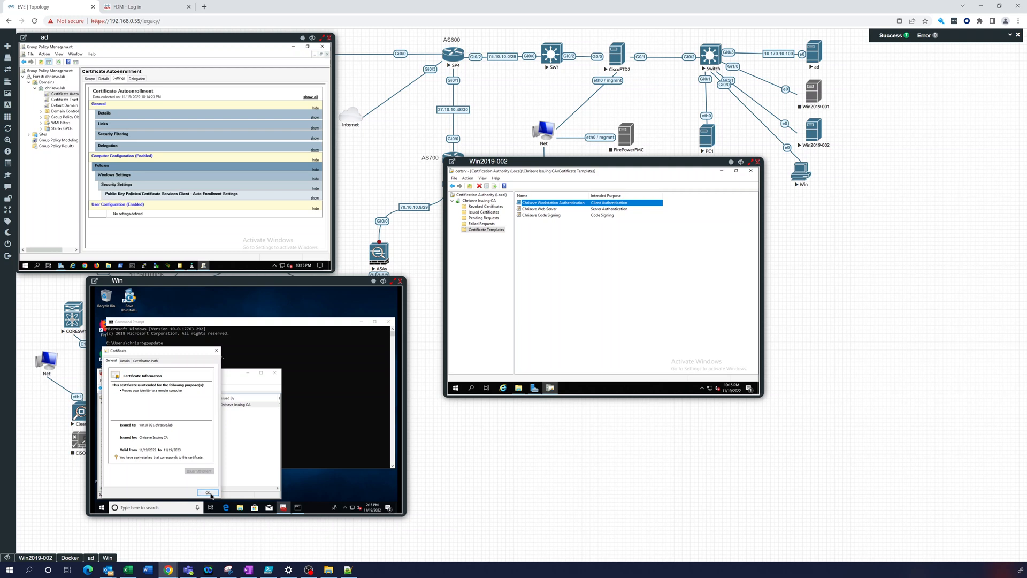
pyautogui.click(209, 492)
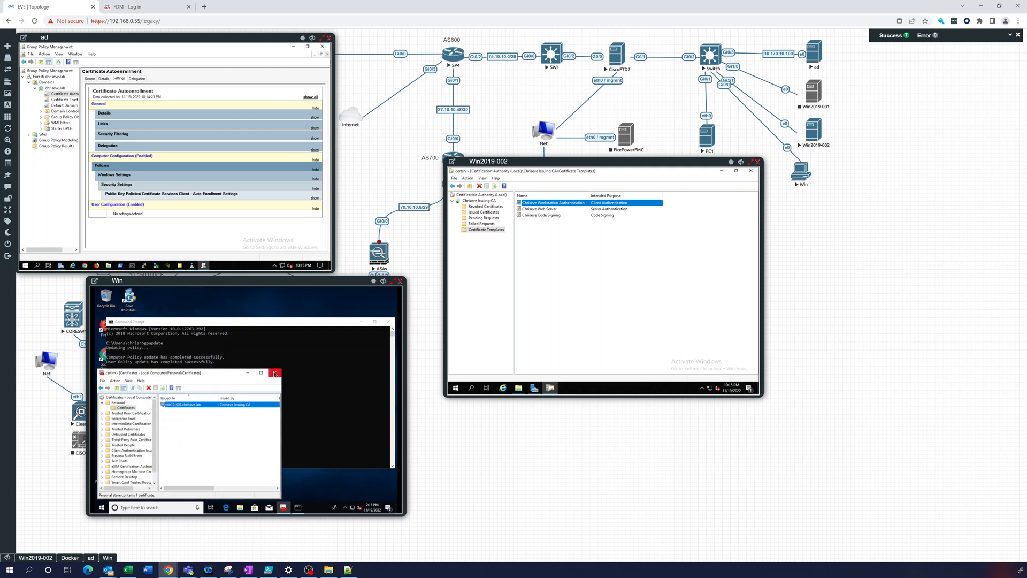
# Close the client's certificate console and list the CA's Issued Certificates on Win2019-002.
pyautogui.click(275, 372)
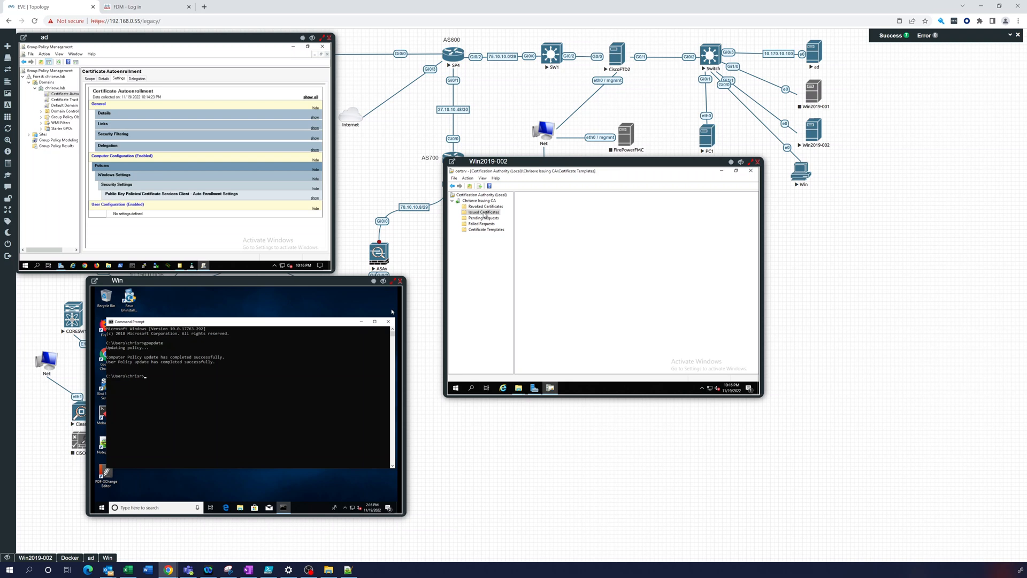
pyautogui.click(486, 212)
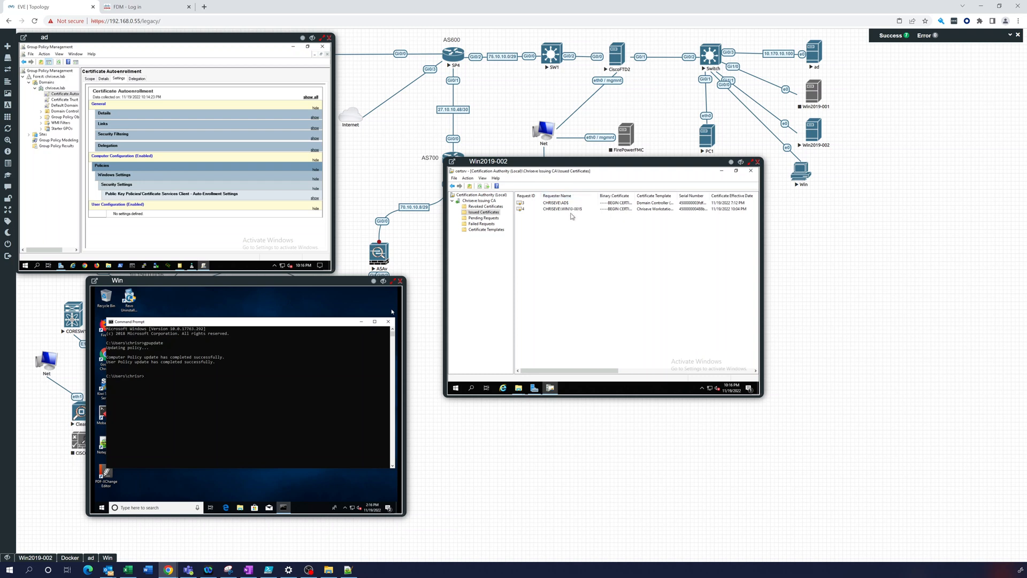
pyautogui.moveTo(581, 213)
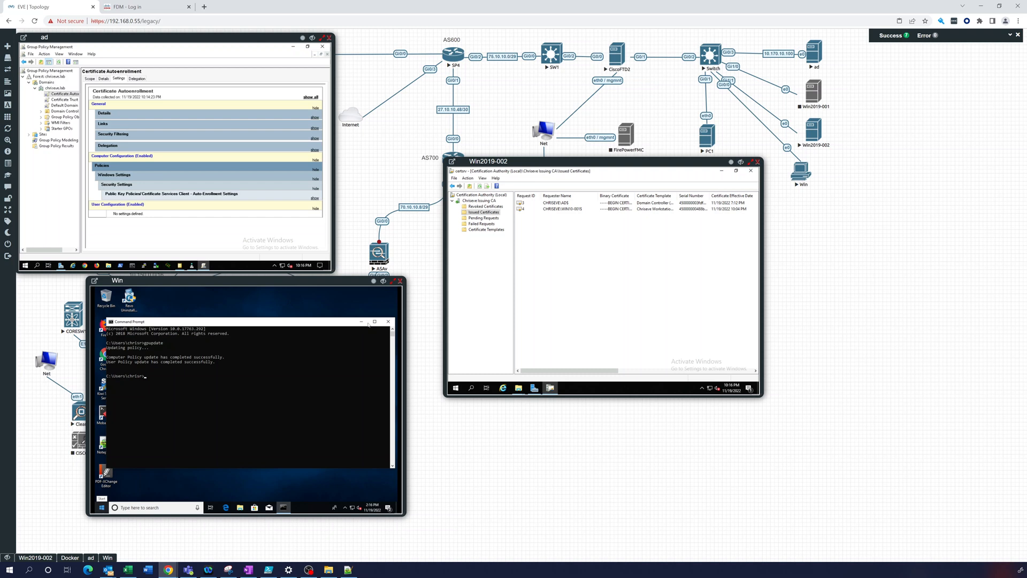
pyautogui.click(564, 210)
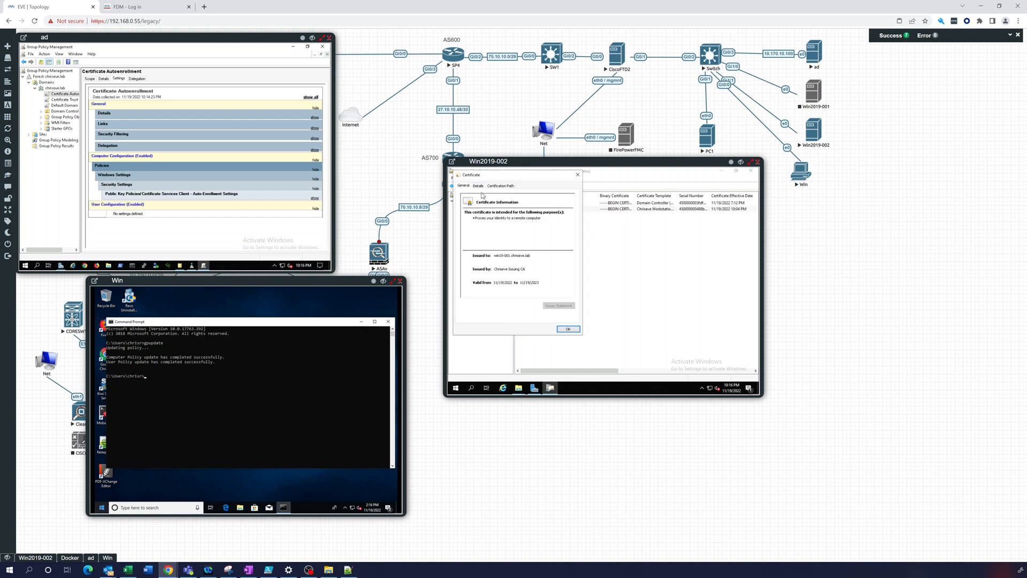
pyautogui.click(477, 185)
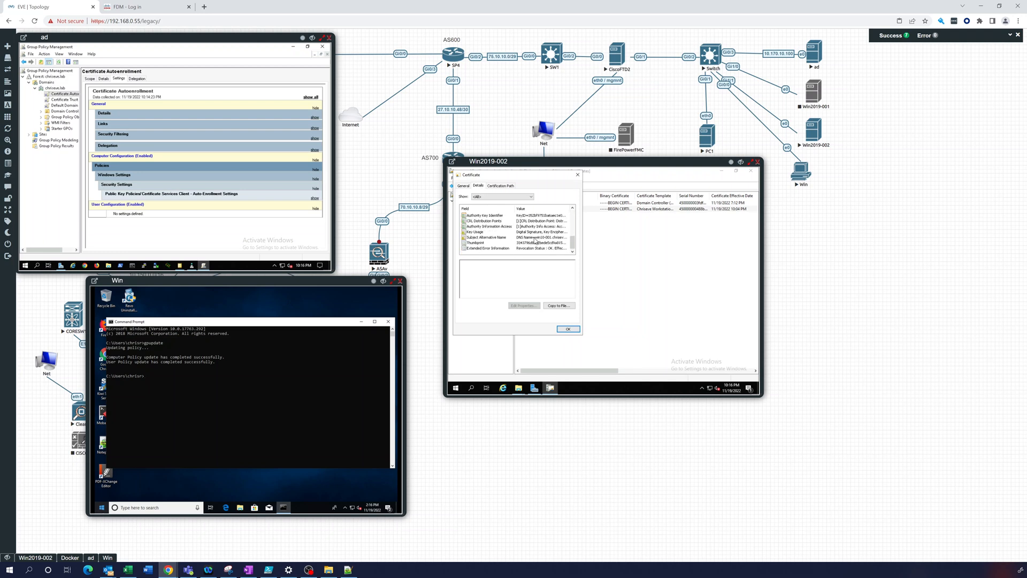
pyautogui.click(486, 238)
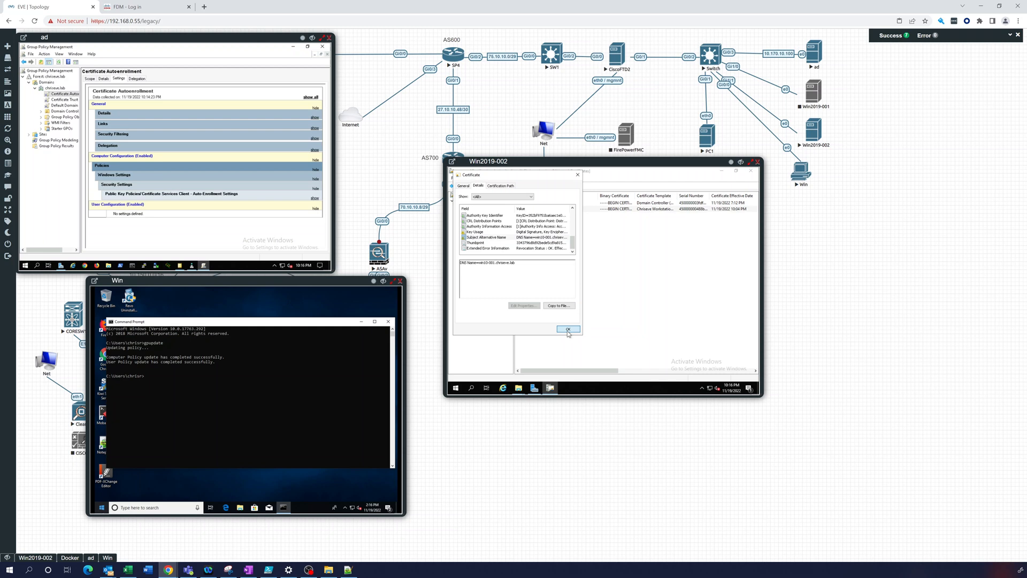
pyautogui.click(567, 328)
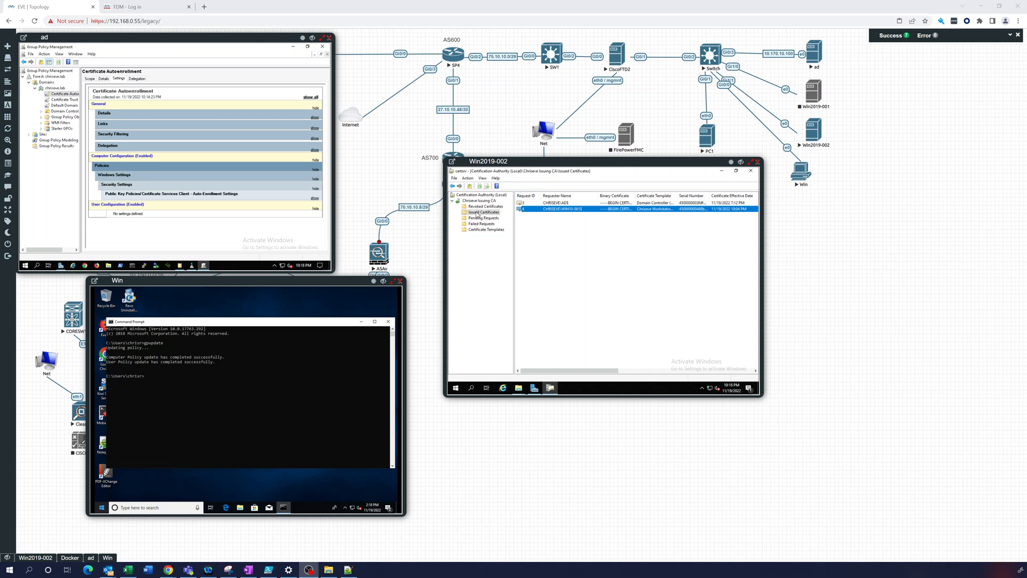
pyautogui.rightClick(478, 200)
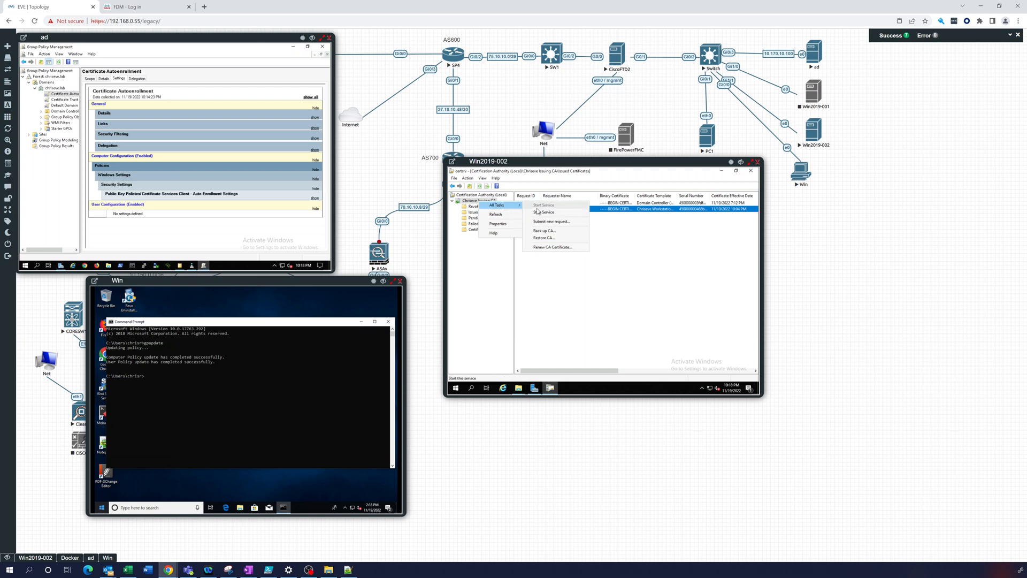
pyautogui.moveTo(552, 221)
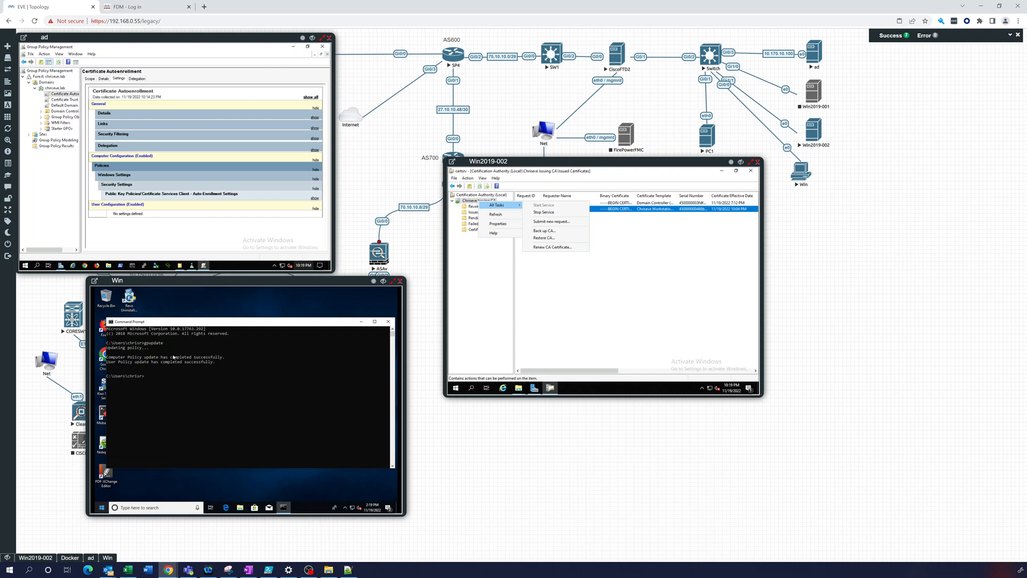
pyautogui.moveTo(133, 384)
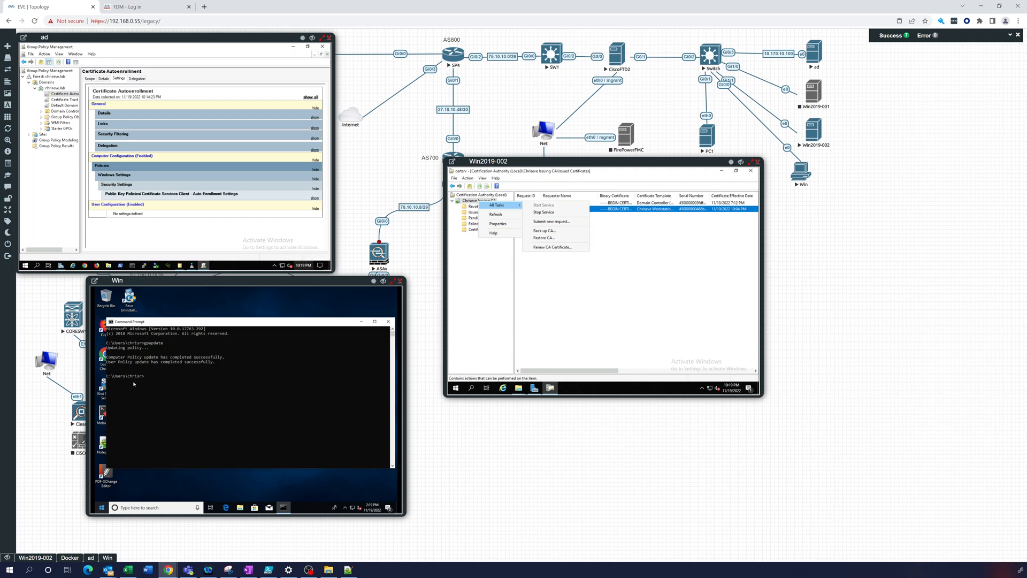
pyautogui.moveTo(177, 391)
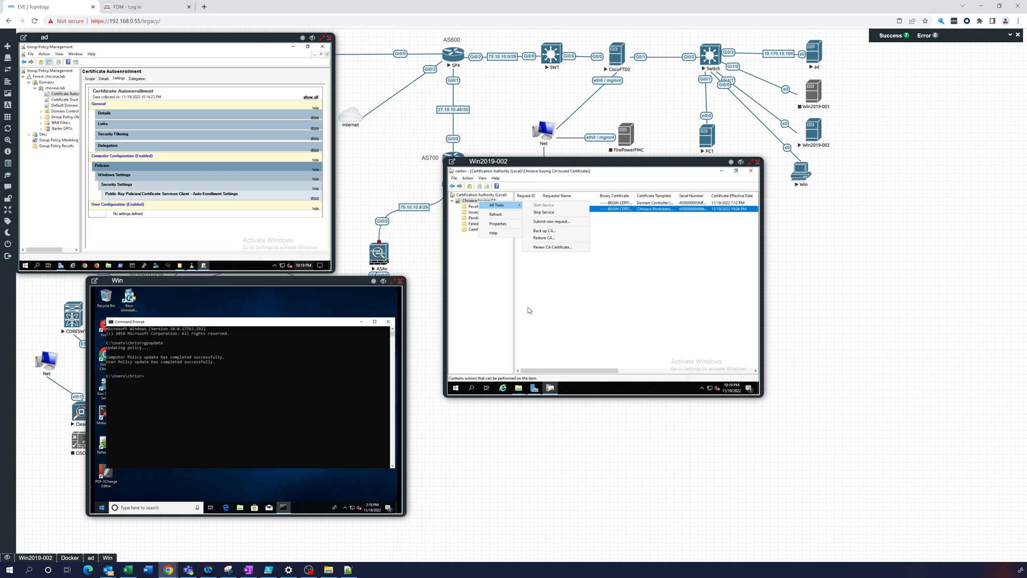
pyautogui.moveTo(247, 413)
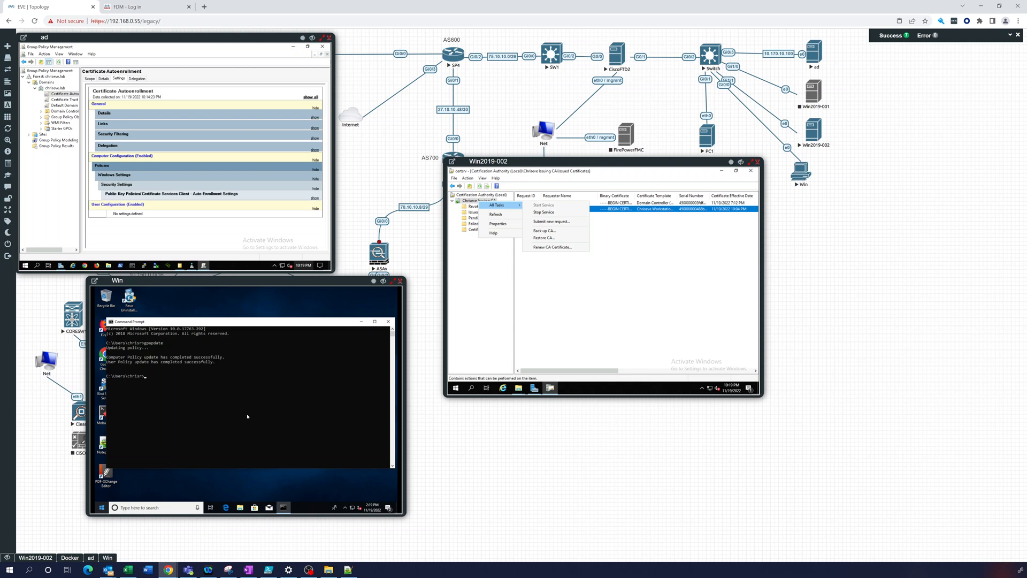
pyautogui.moveTo(246, 421)
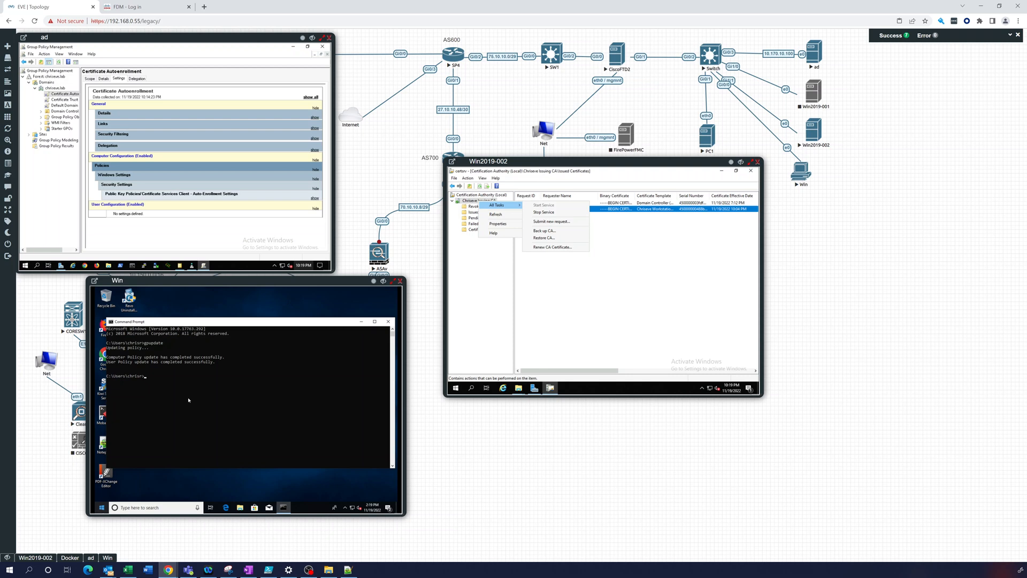
pyautogui.moveTo(195, 413)
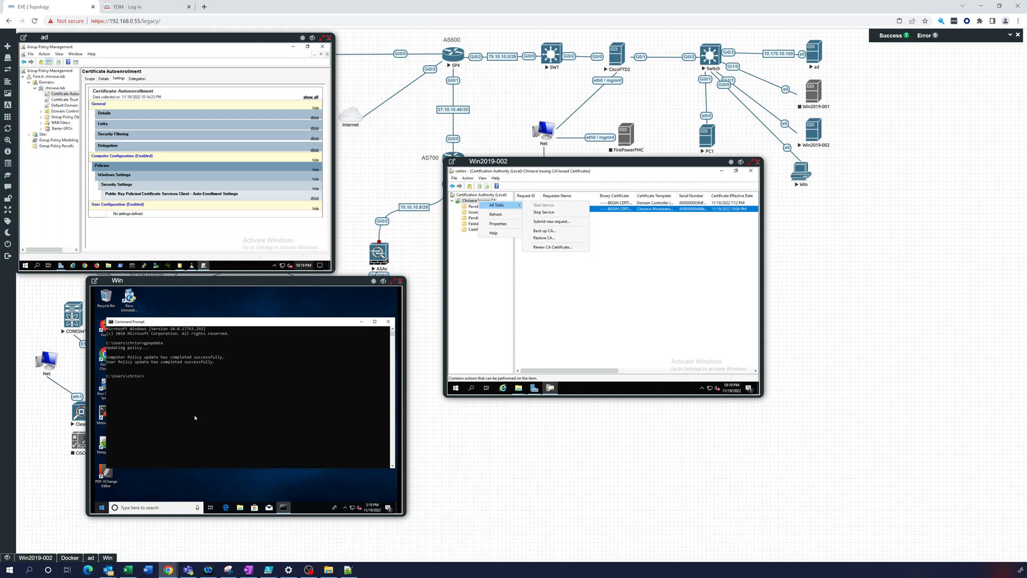
pyautogui.moveTo(189, 211)
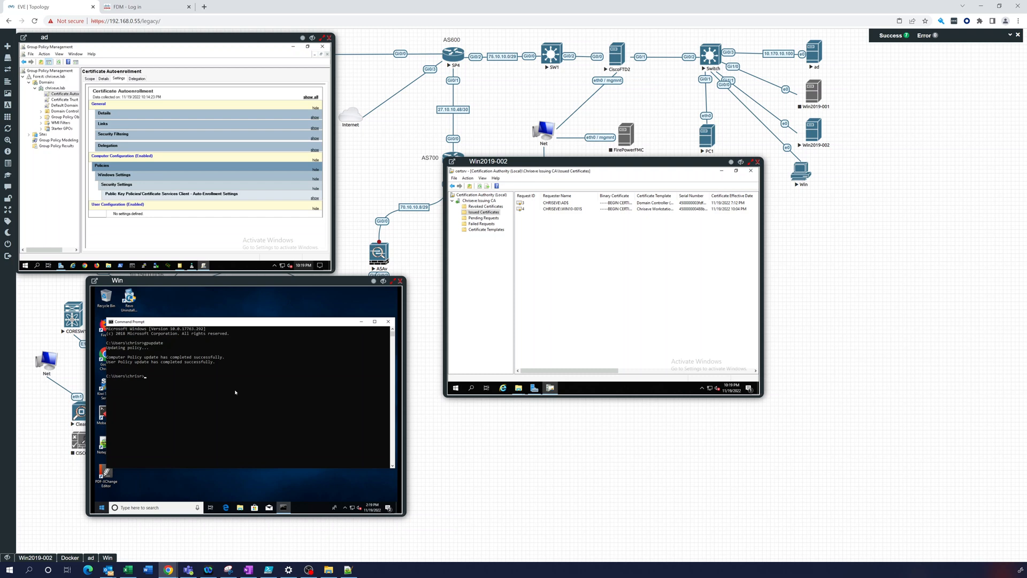
pyautogui.moveTo(605, 296)
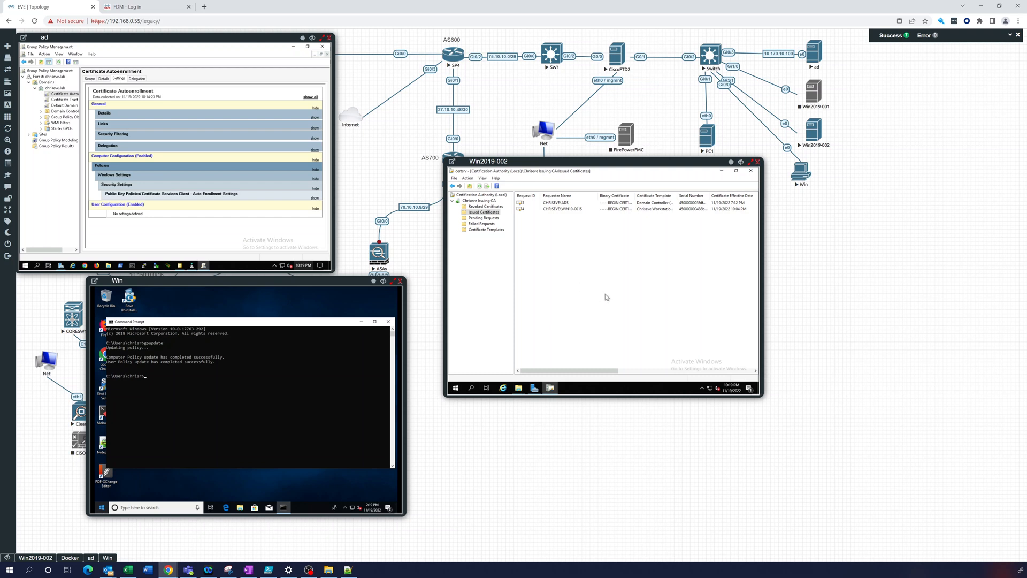